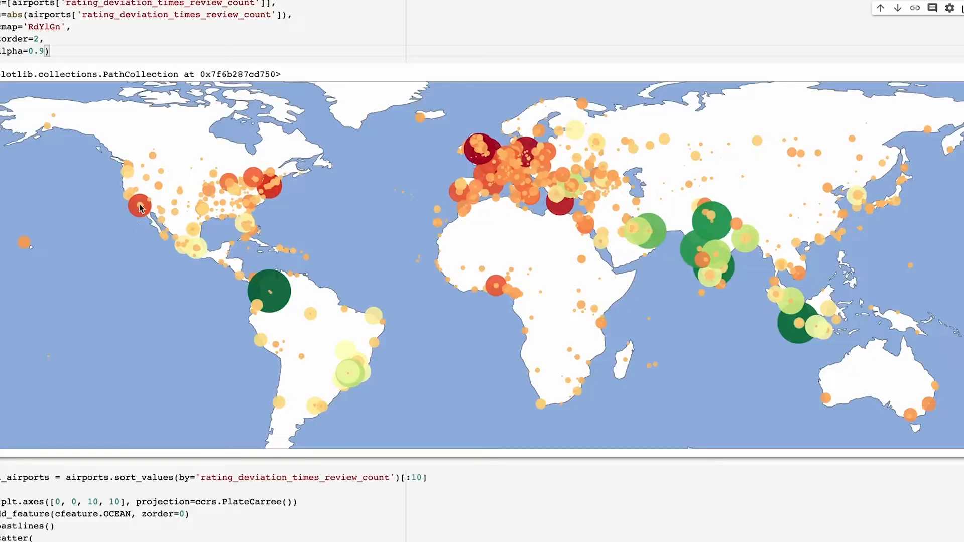
mouse_move(737, 258)
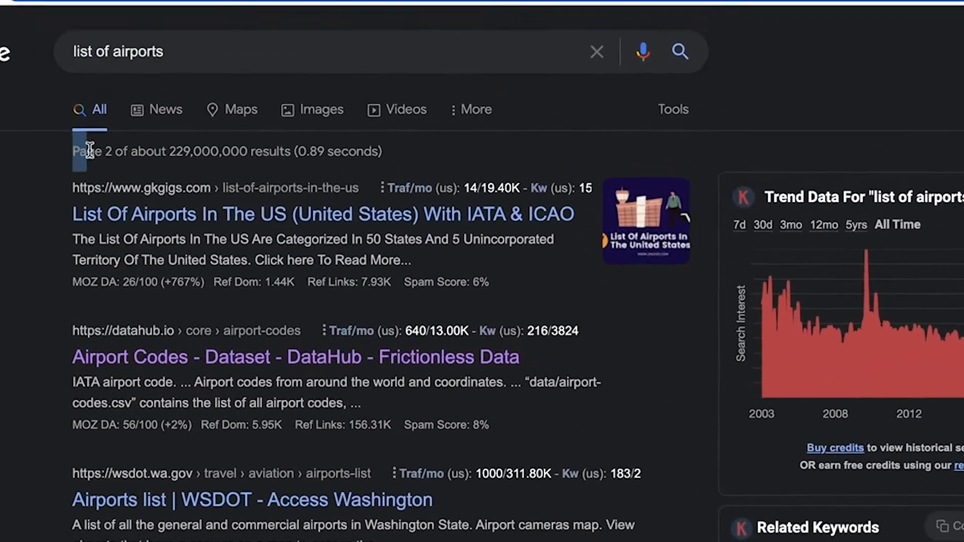
Download the DataHub airport-codes dataset as the 12MB CSV file.
scroll("down", 3)
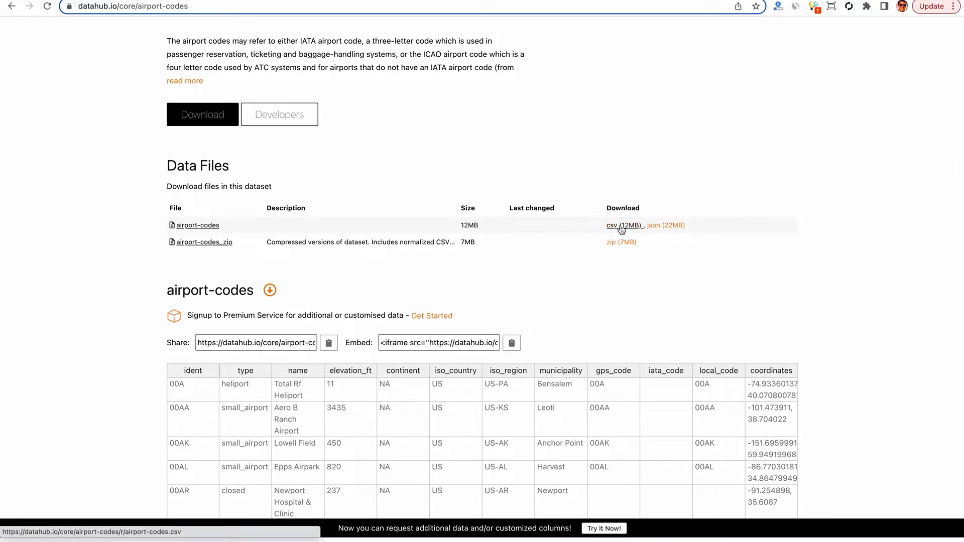
left_click(619, 225)
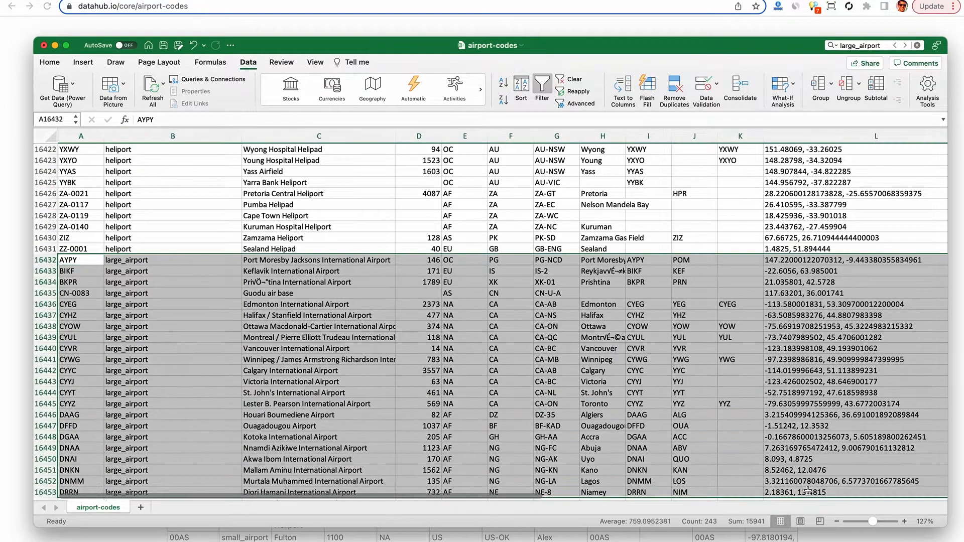
scroll("down", 3)
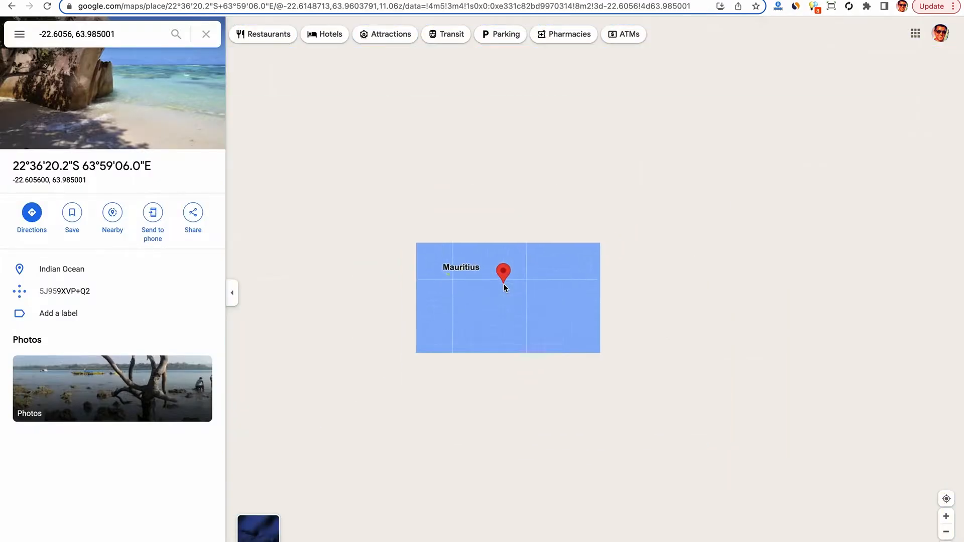
scroll("down", 3)
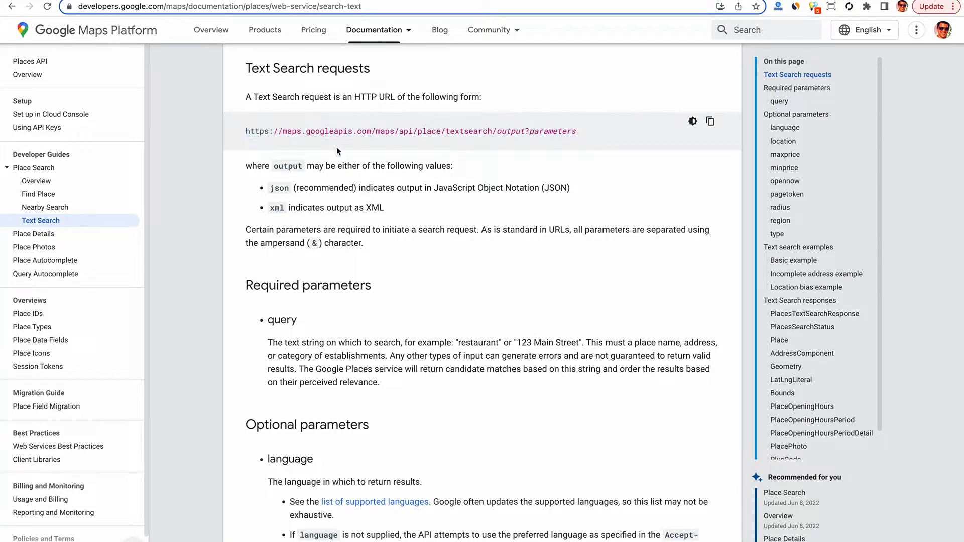
Review the Text Search parameters, noting the latitude,longitude format for location.
scroll("down", 3)
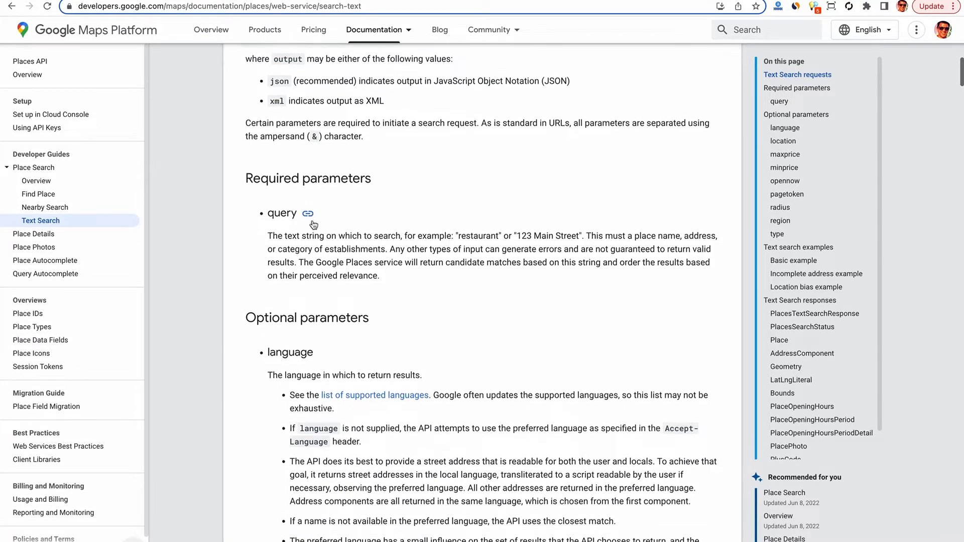
scroll("down", 3)
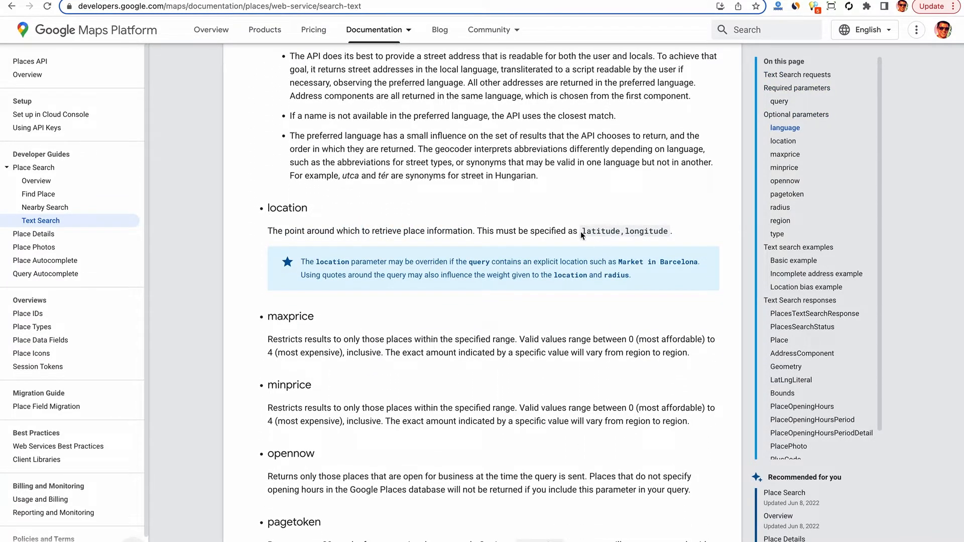
double_click(625, 231)
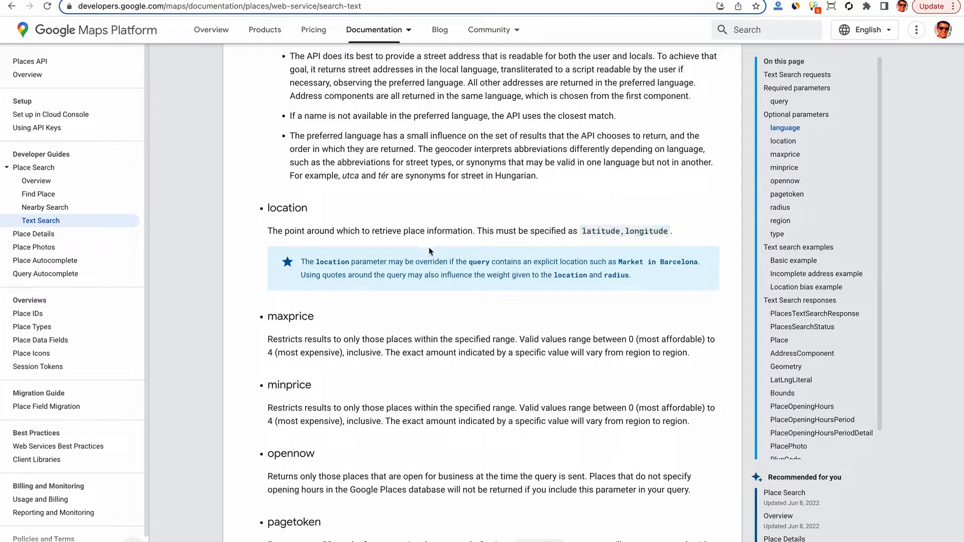
Bring up and browse the list of supported place types.
scroll("down", 3)
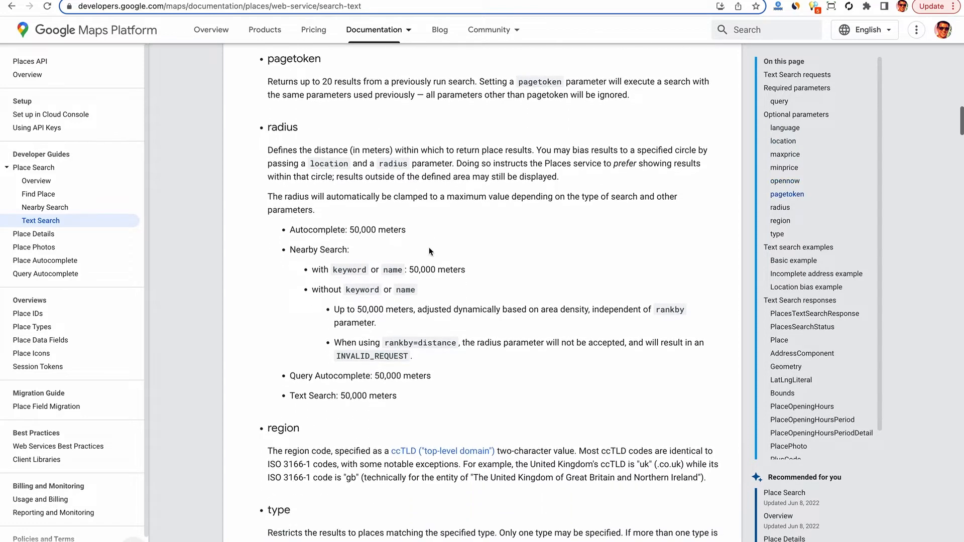
scroll("down", 3)
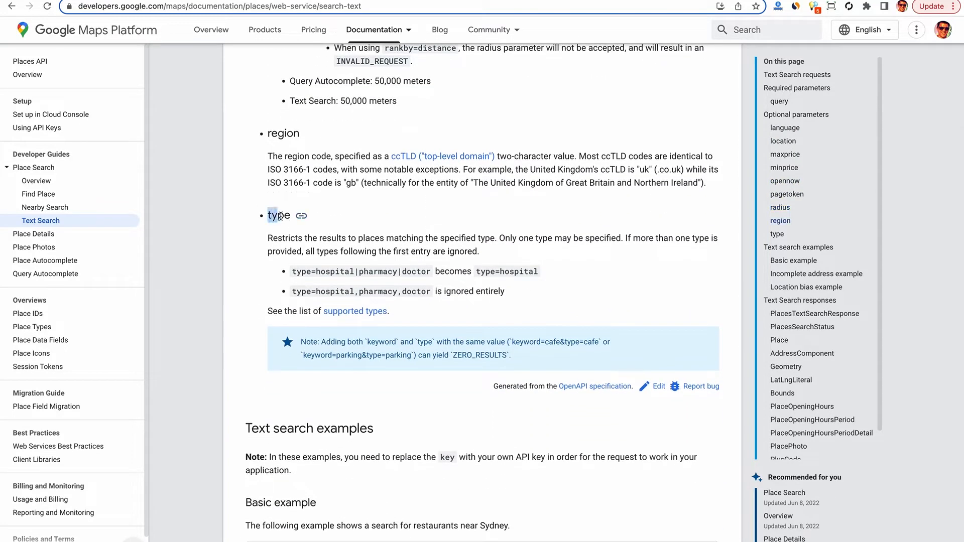
left_click(355, 311)
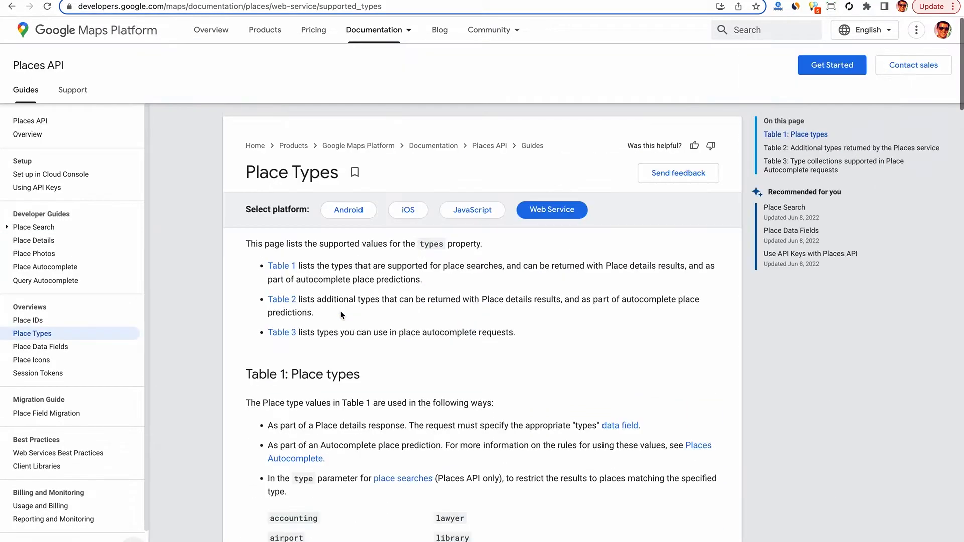
scroll("down", 3)
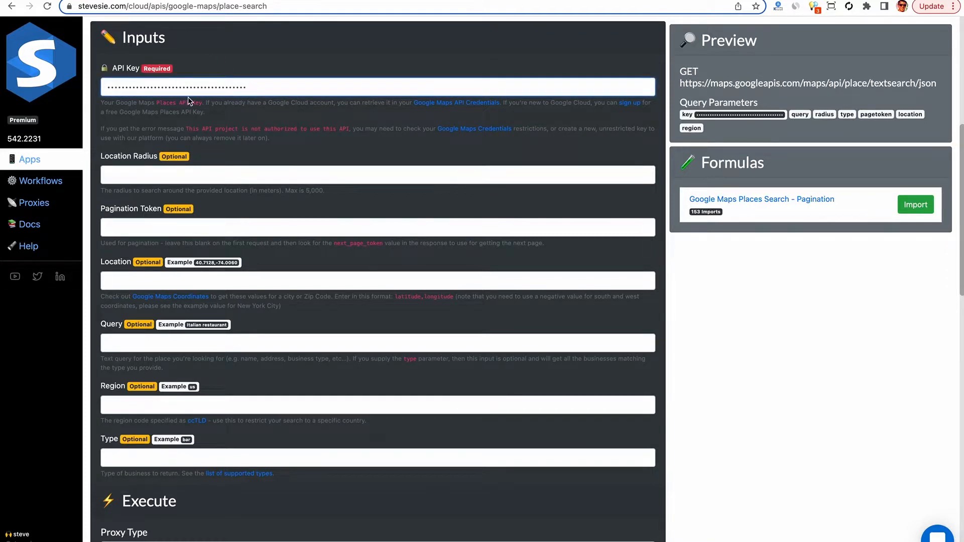
Enter location 42.5728,21.035801 and type 'airport' in the Place Search form.
scroll("down", 3)
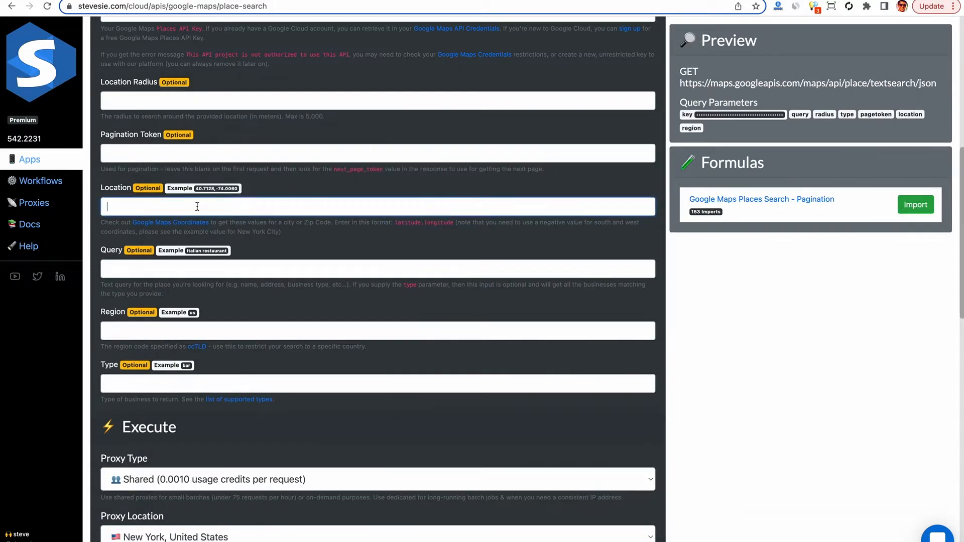
type("42.5728,21.035801")
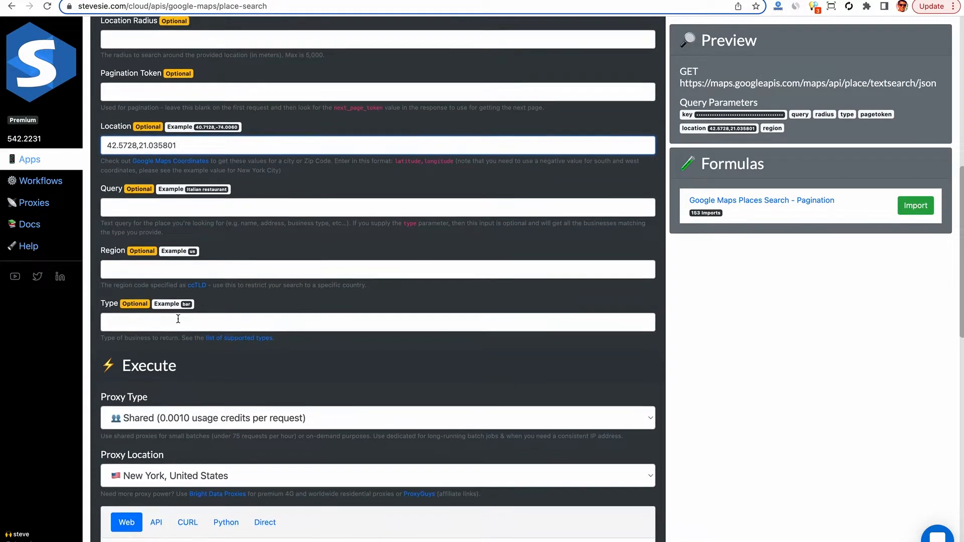
type("airport")
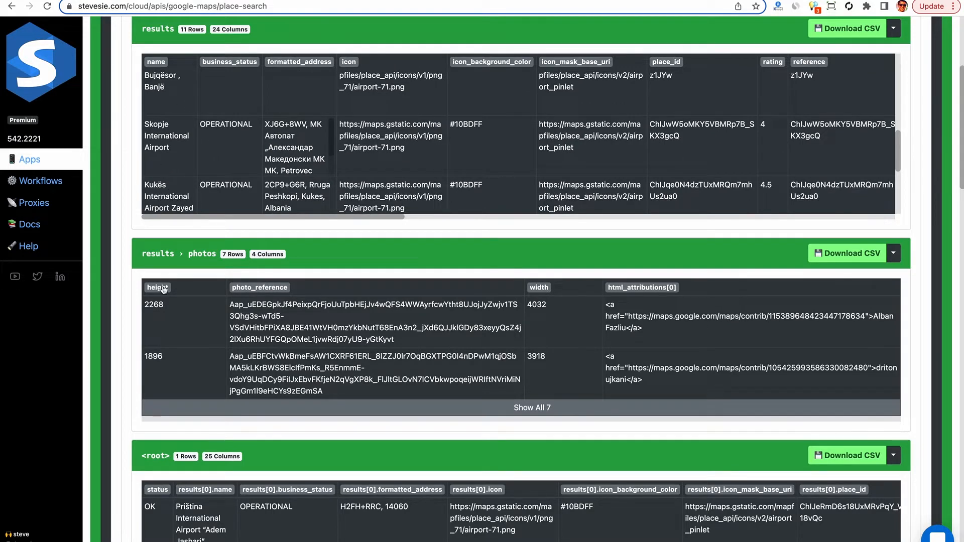
Browse the returned Pristina International Airport results tables.
scroll("down", 3)
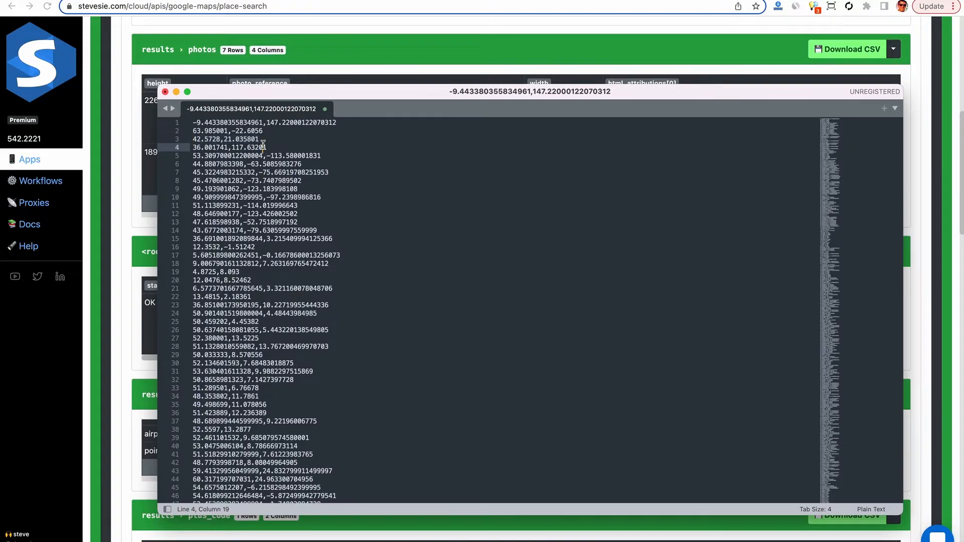
scroll("down", 3)
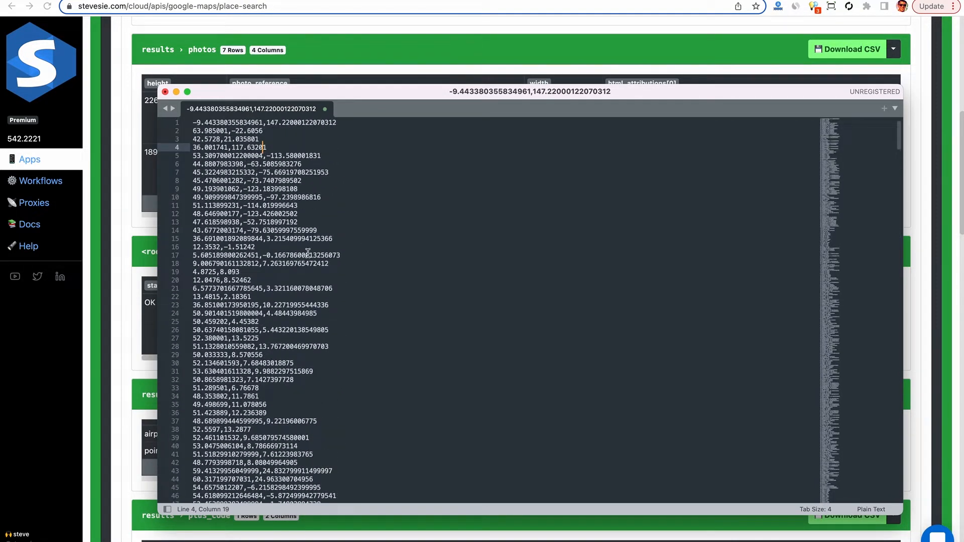
left_click(165, 92)
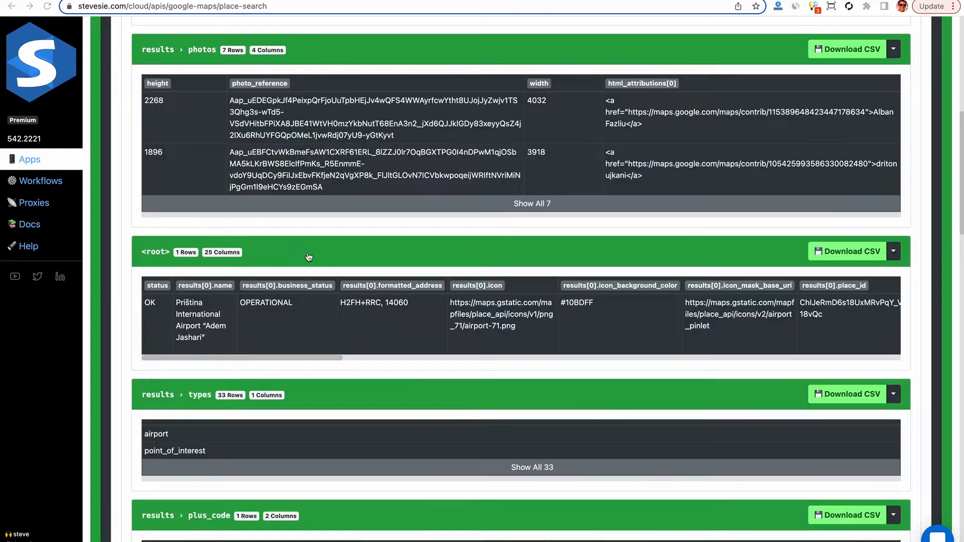
scroll("down", 3)
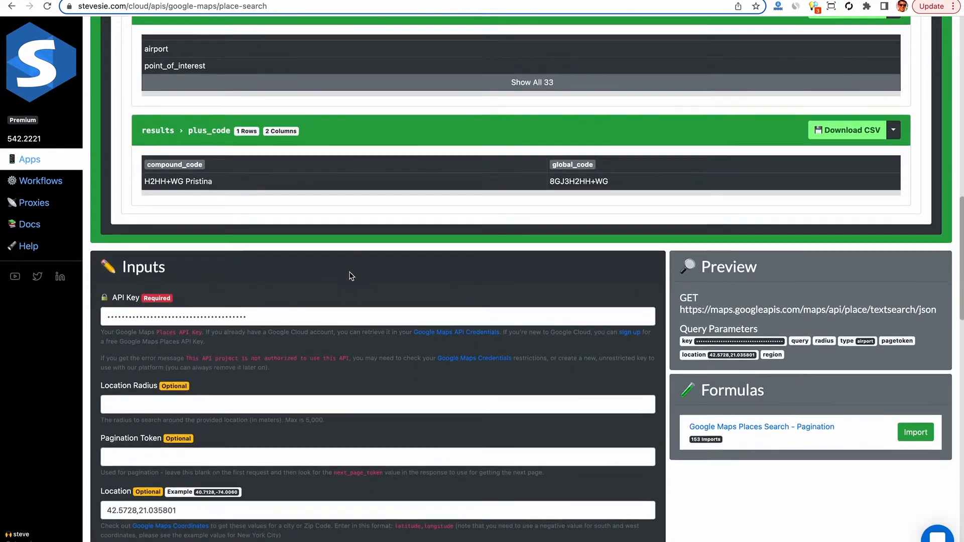
scroll("down", 3)
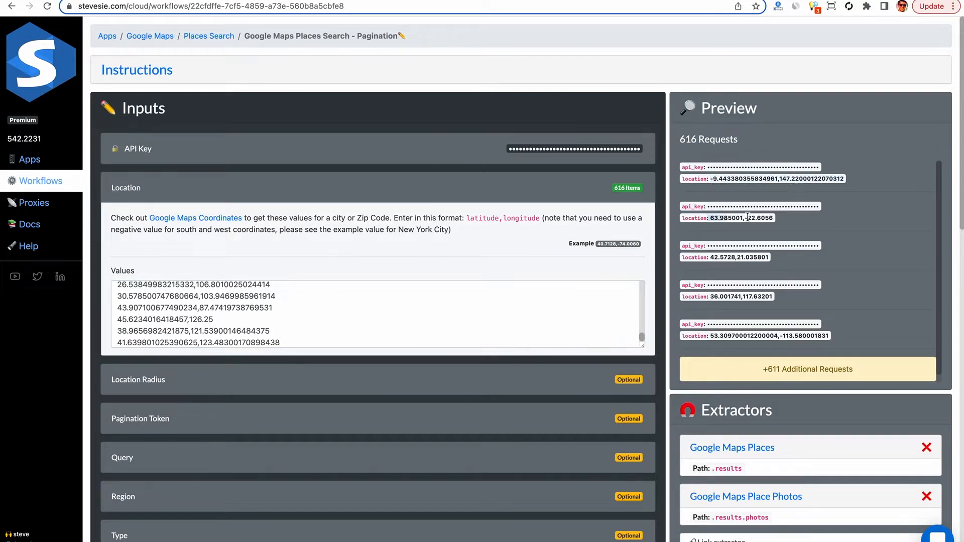
Scroll through the 616-request pagination workflow's execution results.
scroll("down", 3)
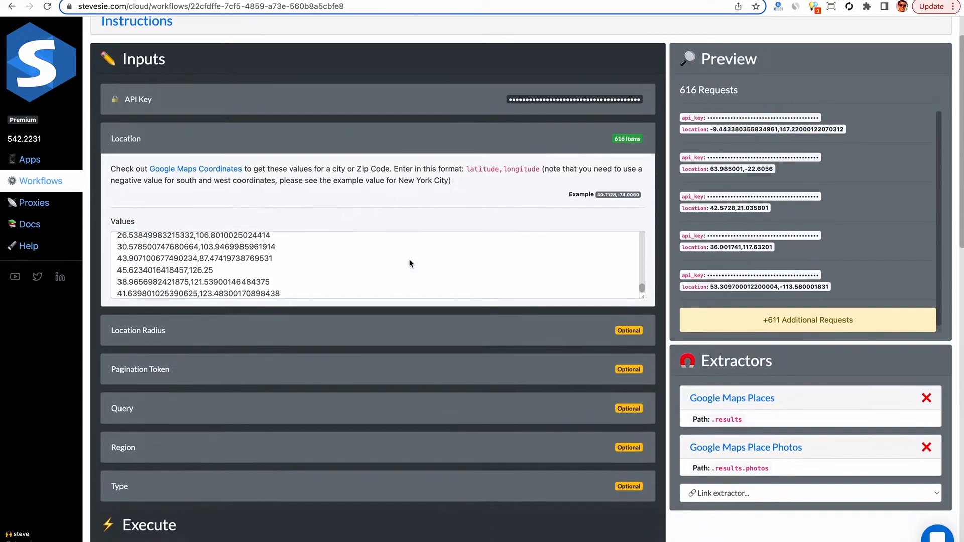
scroll("down", 3)
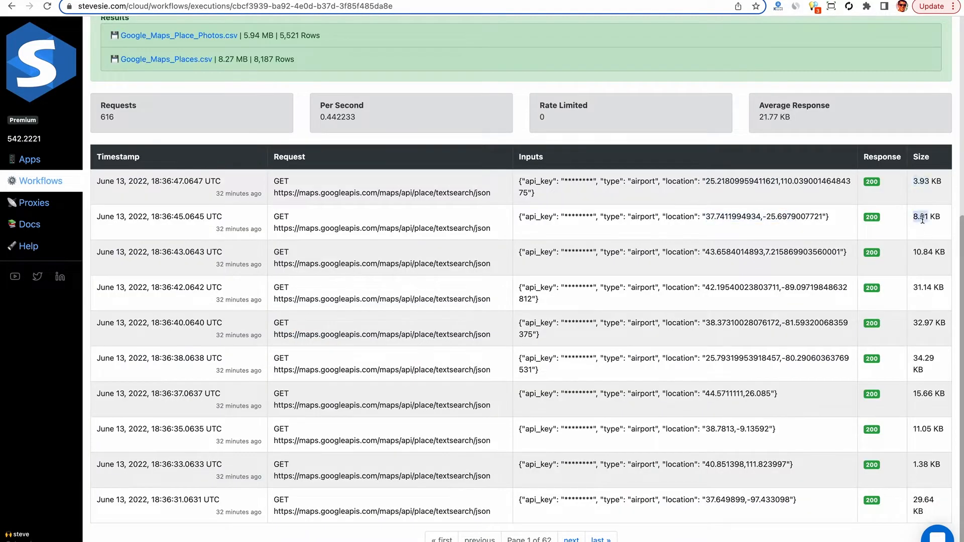
scroll("up", 3)
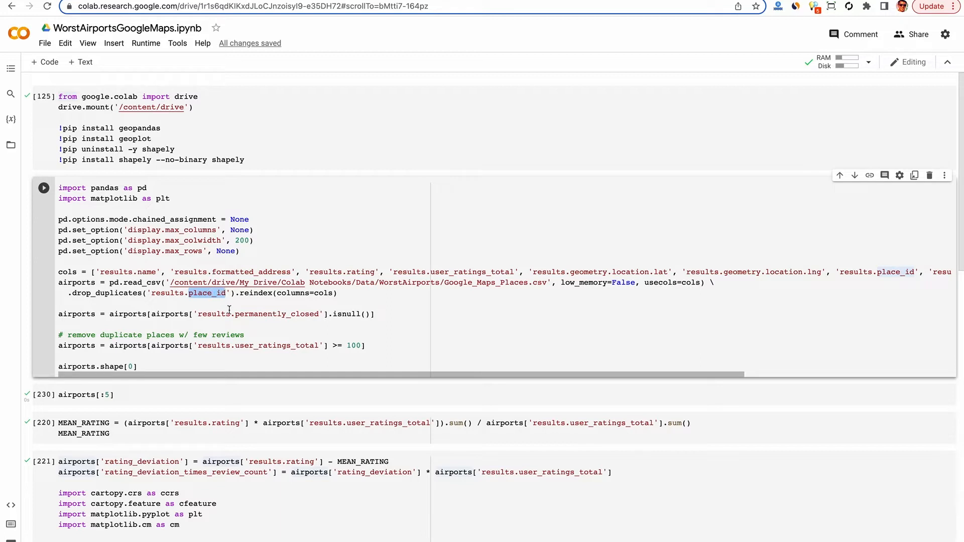
Run the cell deduplicating by place_id and keeping airports with 100+ reviews, yielding 1405.
double_click(276, 314)
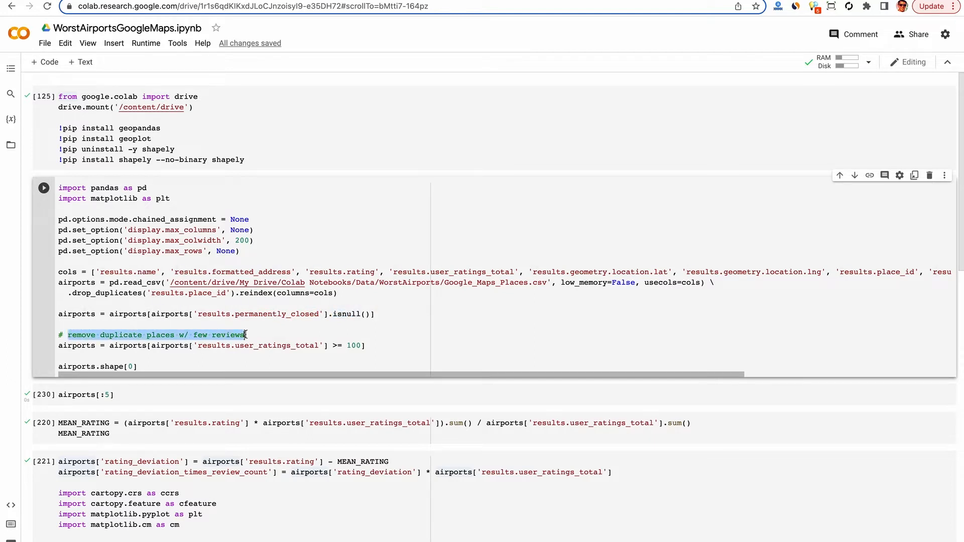
double_click(277, 345)
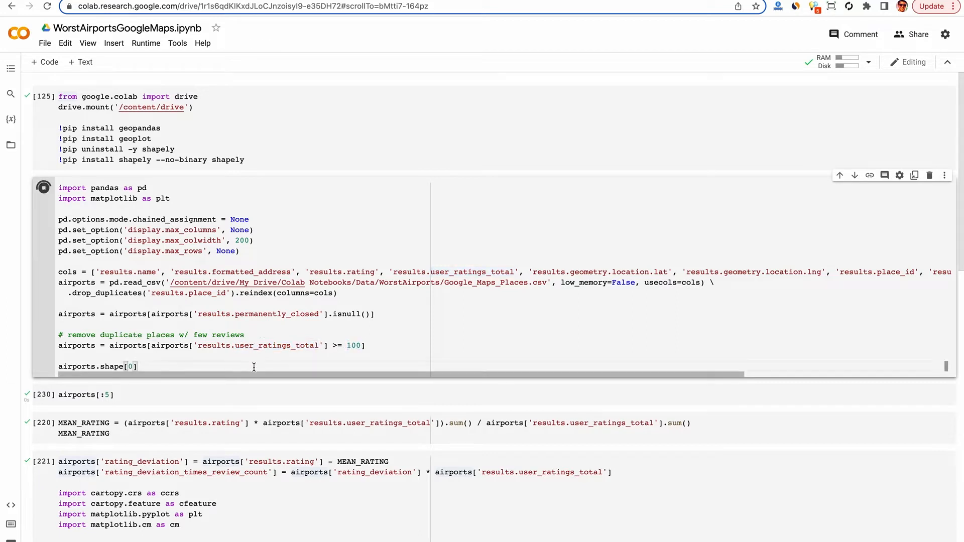
left_click(43, 187)
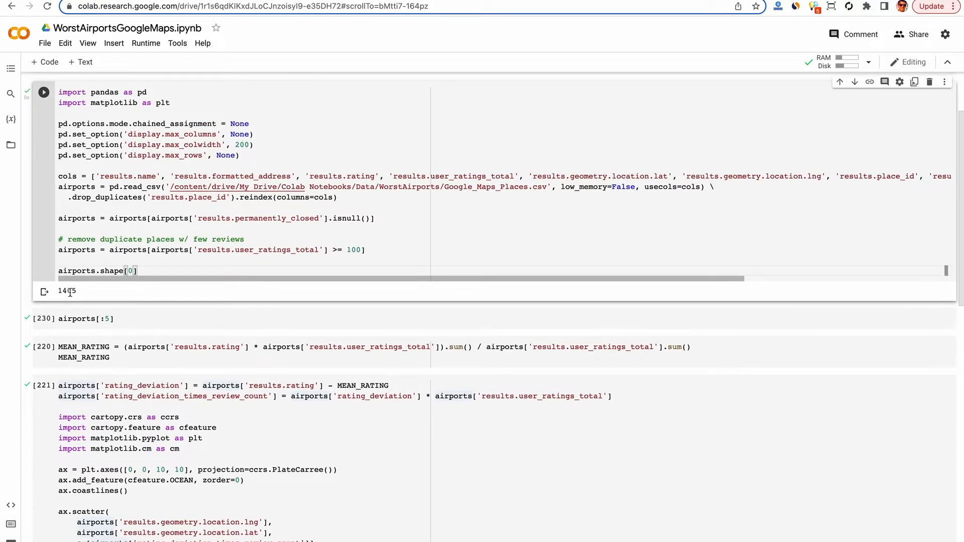
double_click(66, 291)
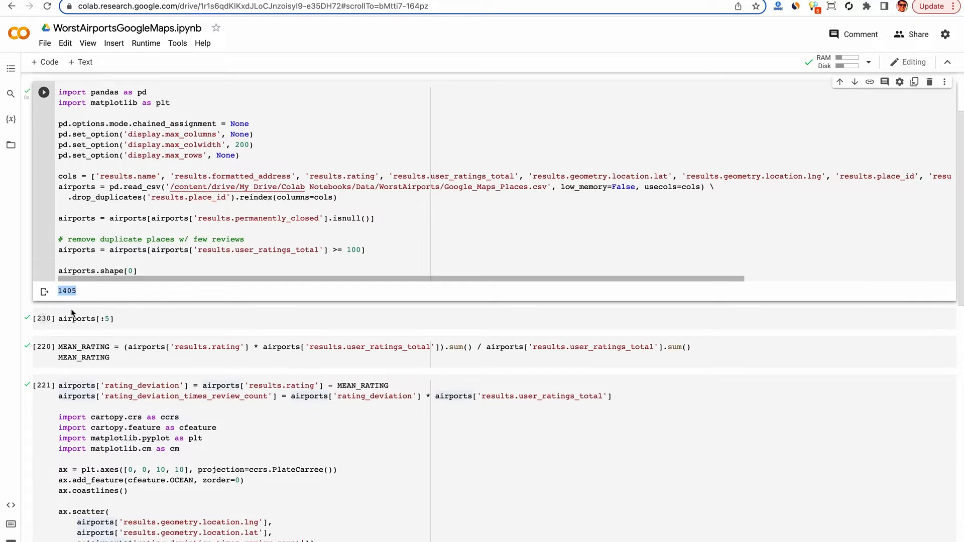
mouse_move(122, 302)
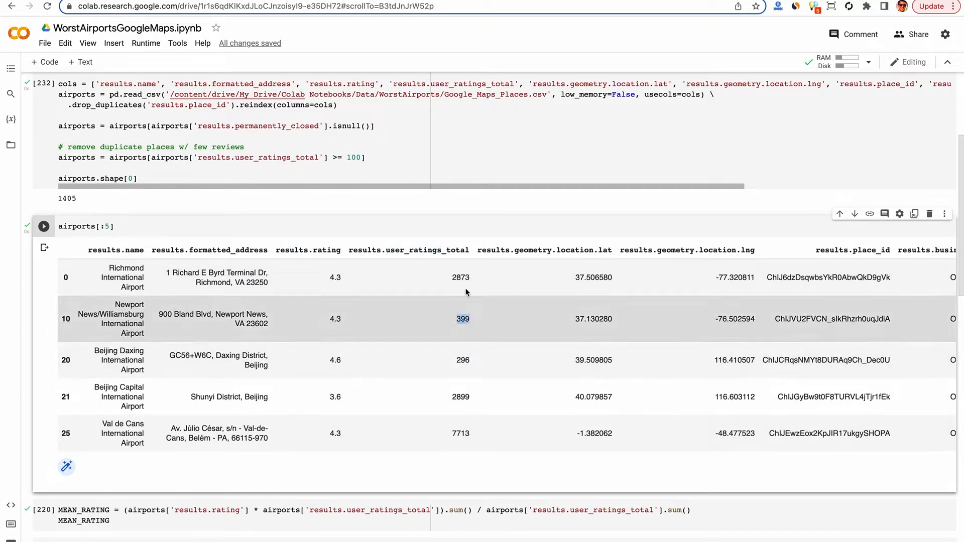
Inspect the rating and review-count columns, then compute the weighted mean rating of 4.189.
scroll("right", 3)
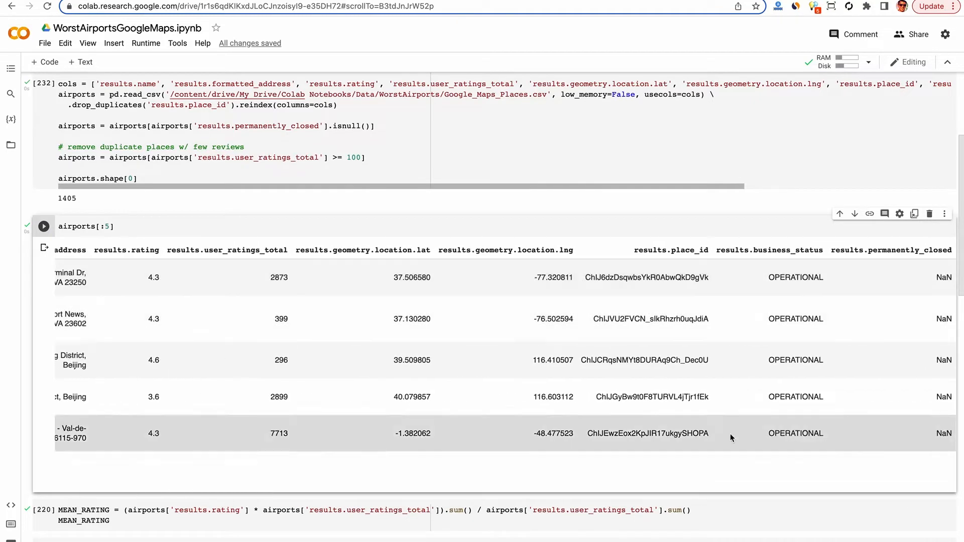
scroll("down", 3)
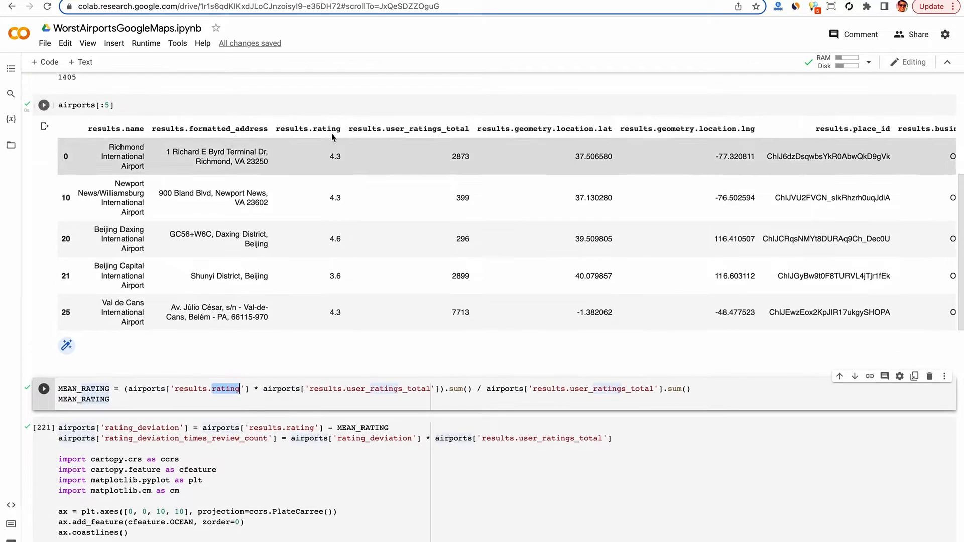
double_click(388, 389)
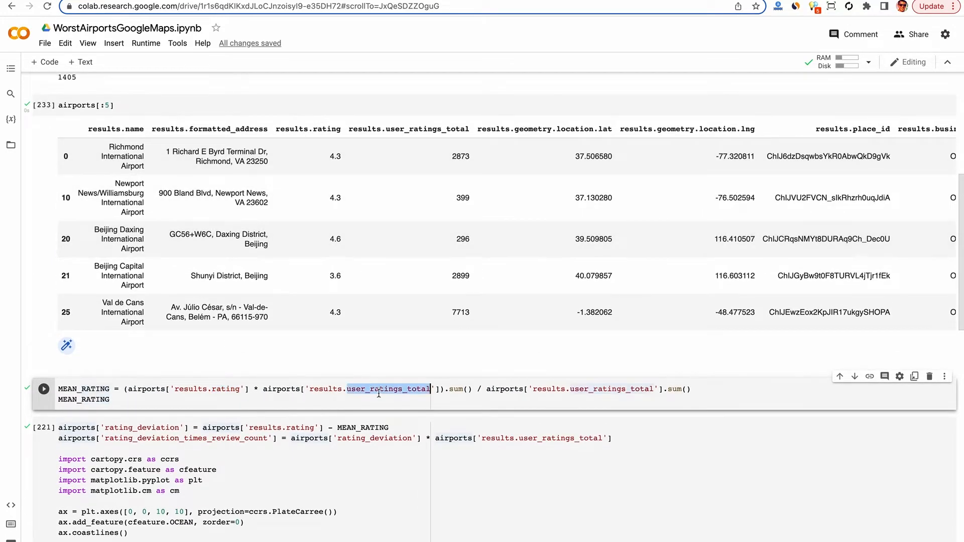
left_click(43, 106)
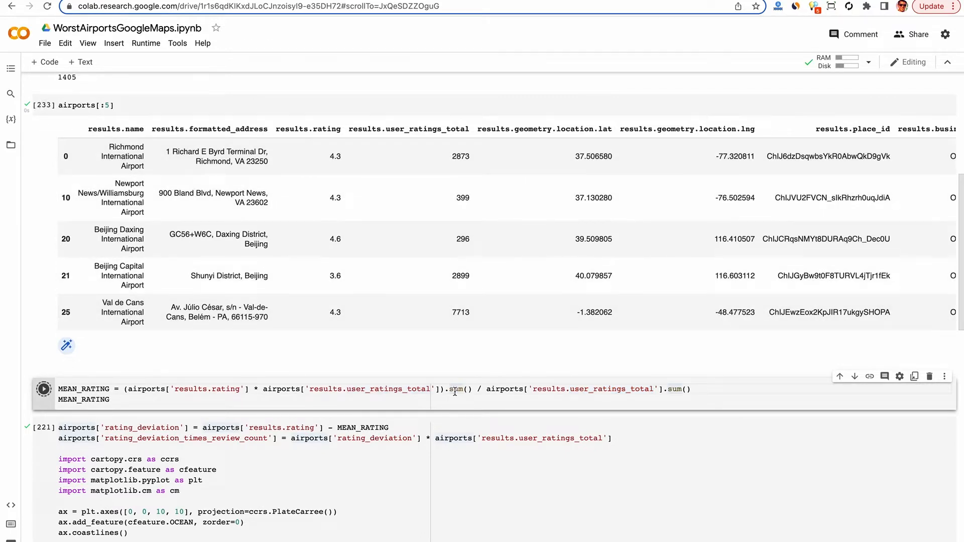
left_click(43, 389)
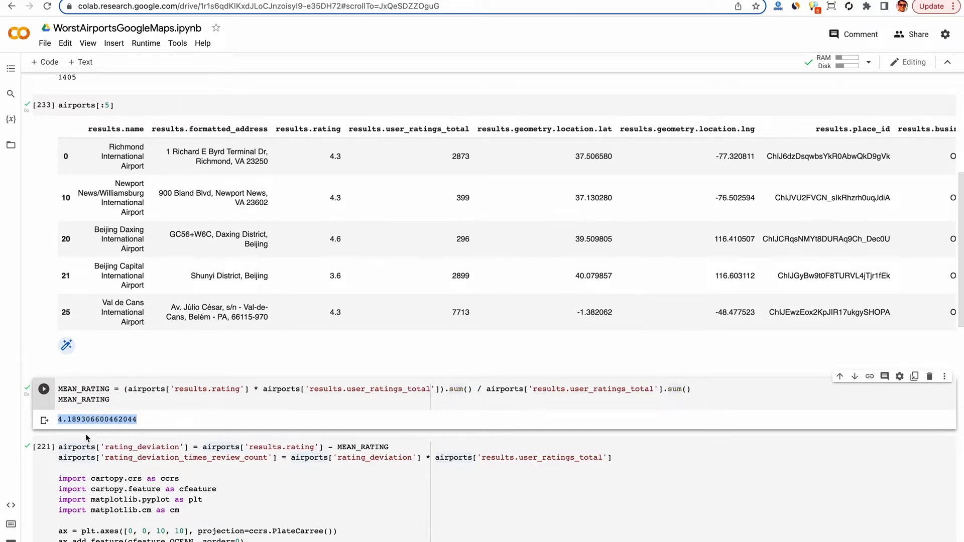
scroll("down", 3)
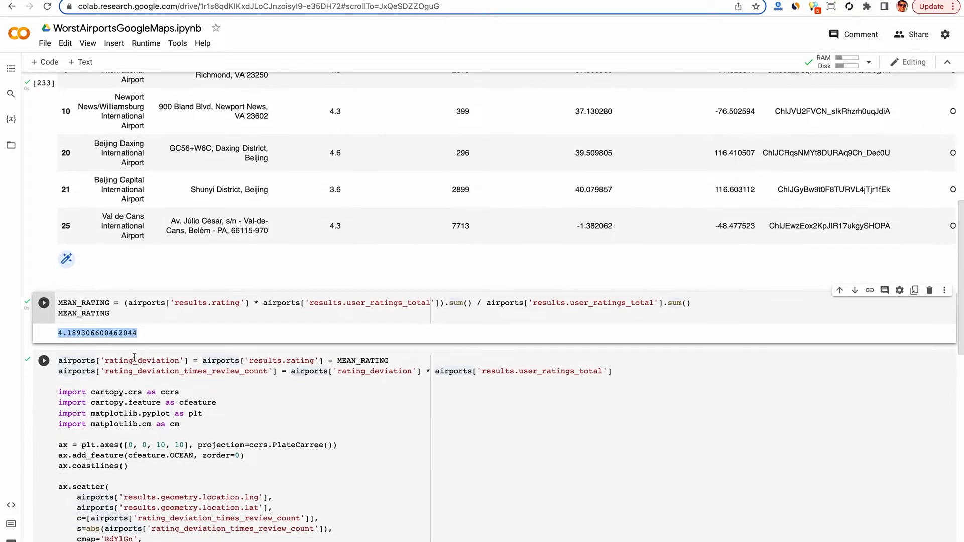
Run the MEAN_RATING deviation cell to draw the cartopy world scatter map.
double_click(141, 361)
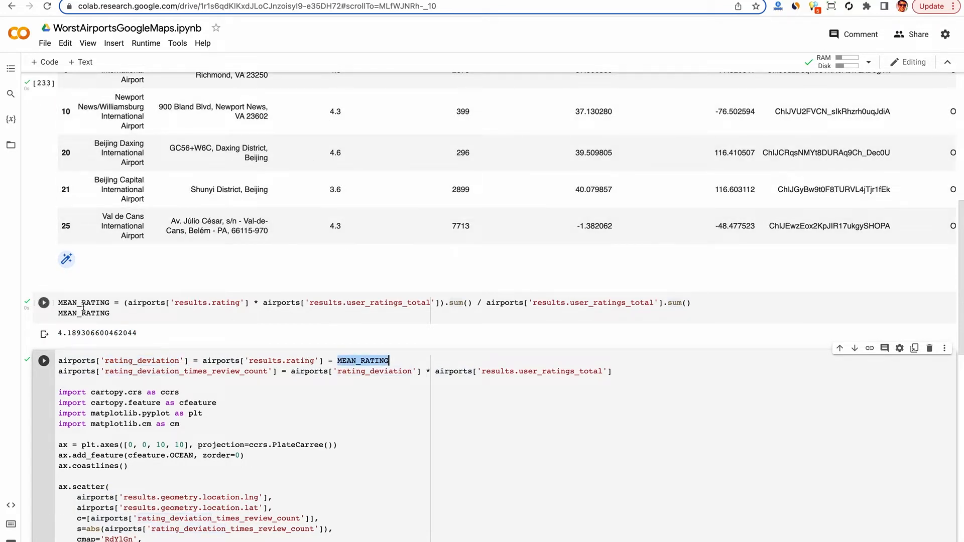
left_click(43, 302)
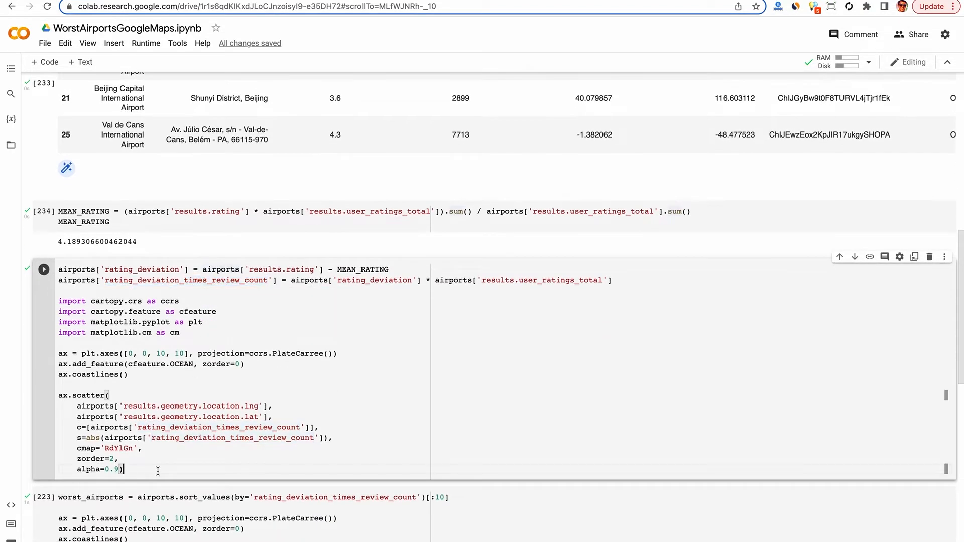
left_click(44, 269)
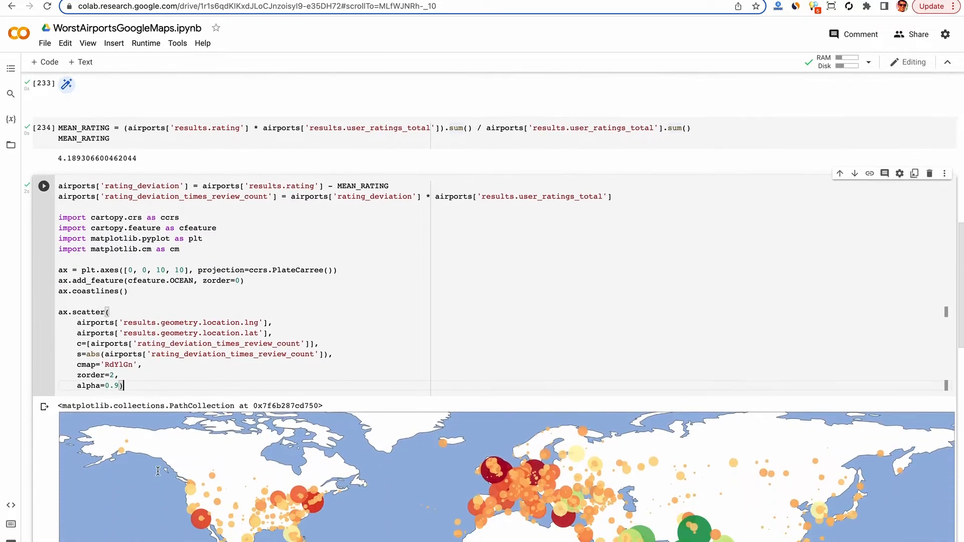
scroll("down", 3)
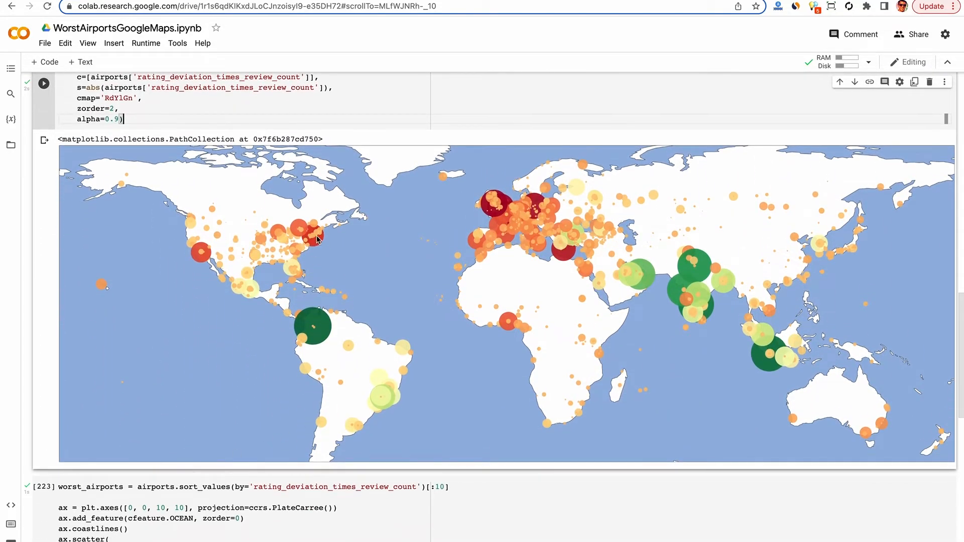
mouse_move(308, 227)
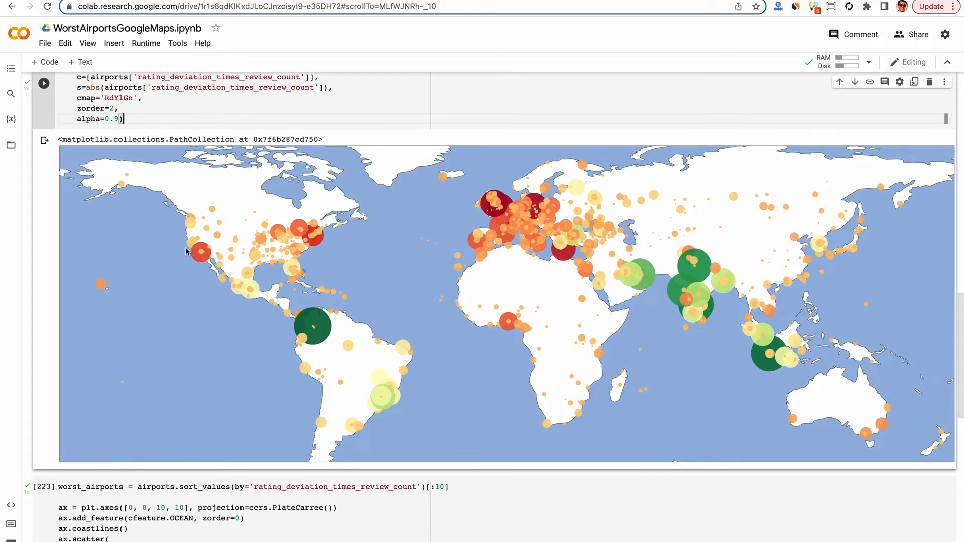
mouse_move(260, 302)
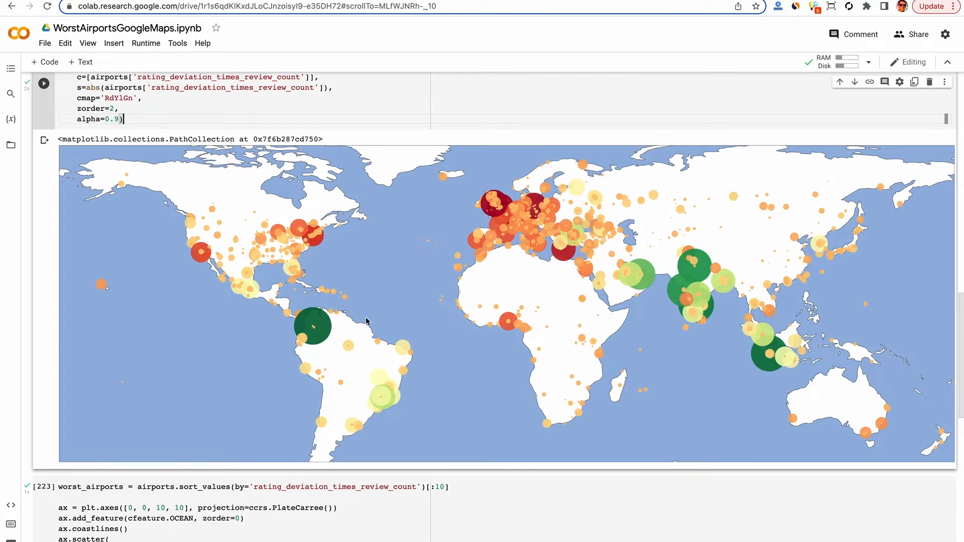
mouse_move(719, 314)
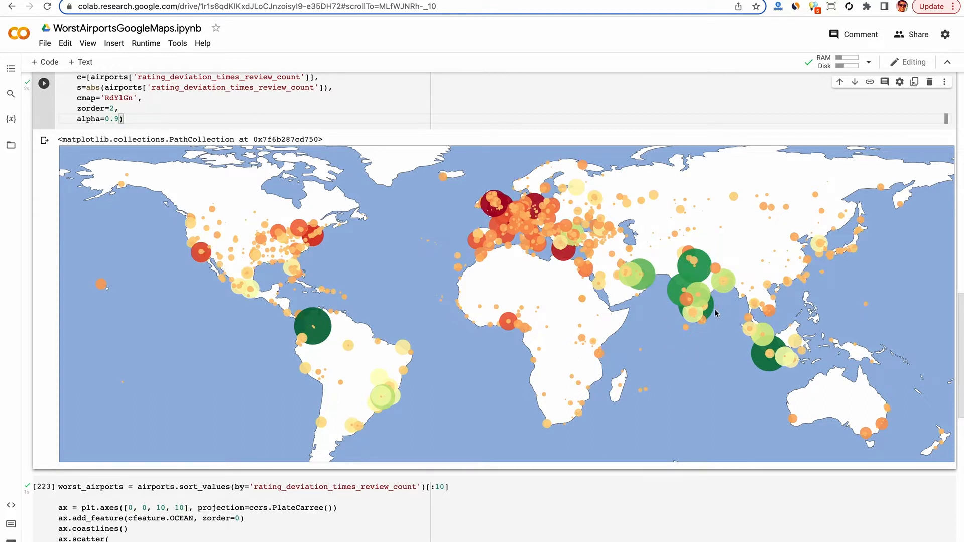
mouse_move(725, 263)
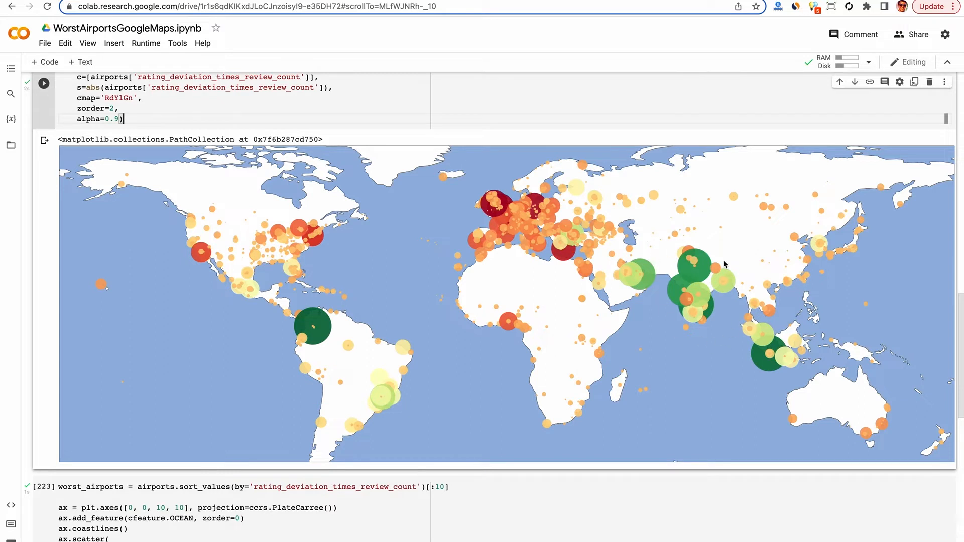
mouse_move(690, 282)
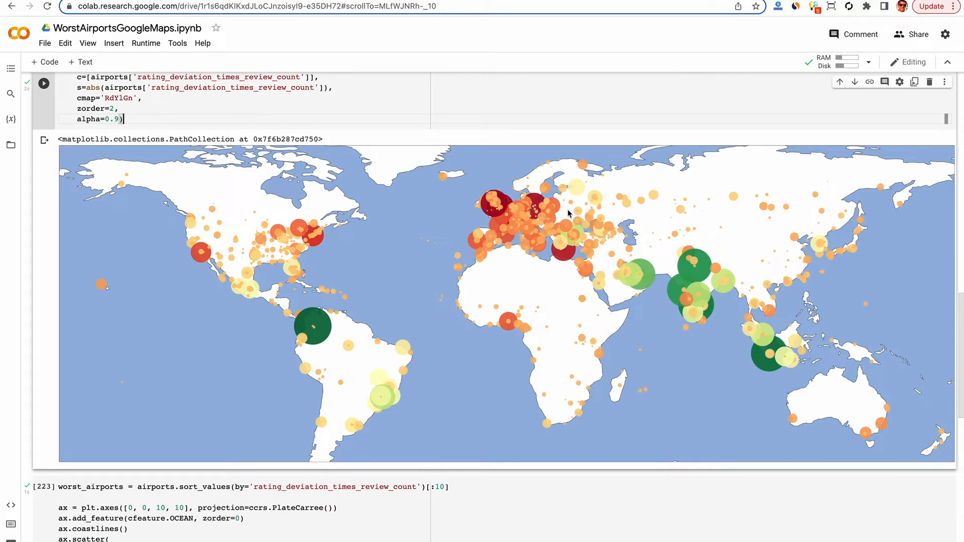
mouse_move(557, 289)
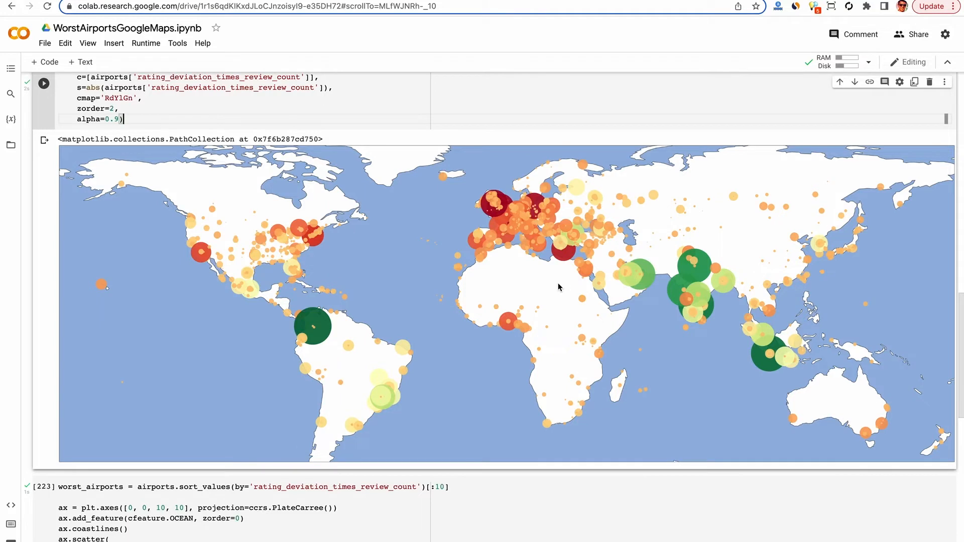
Run the worst_airports cell plotting the ten lowest-scoring airports as red circles.
scroll("down", 3)
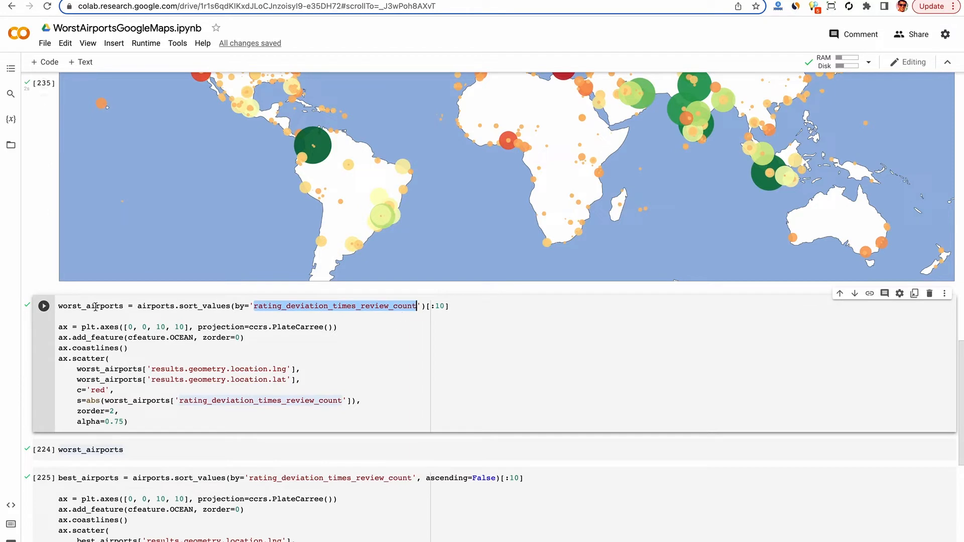
left_click(43, 306)
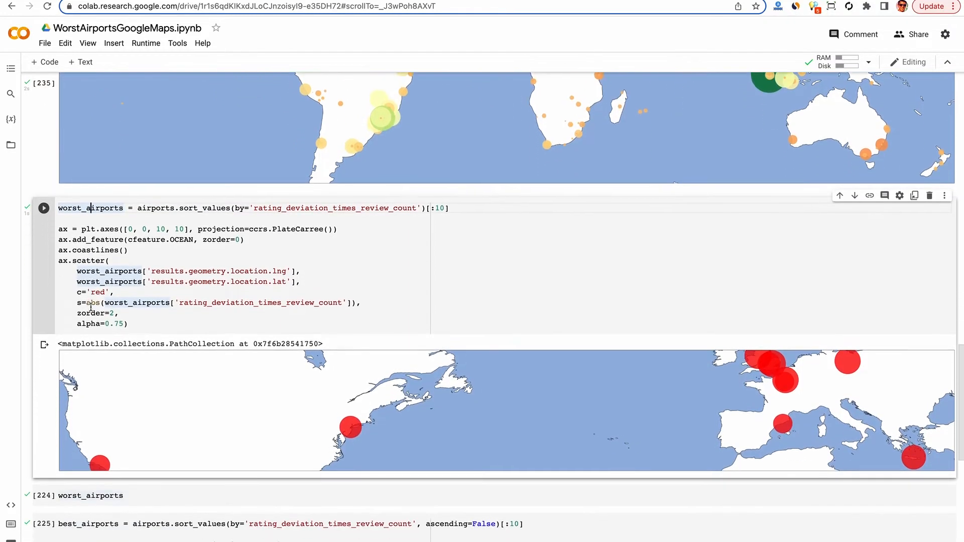
scroll("down", 3)
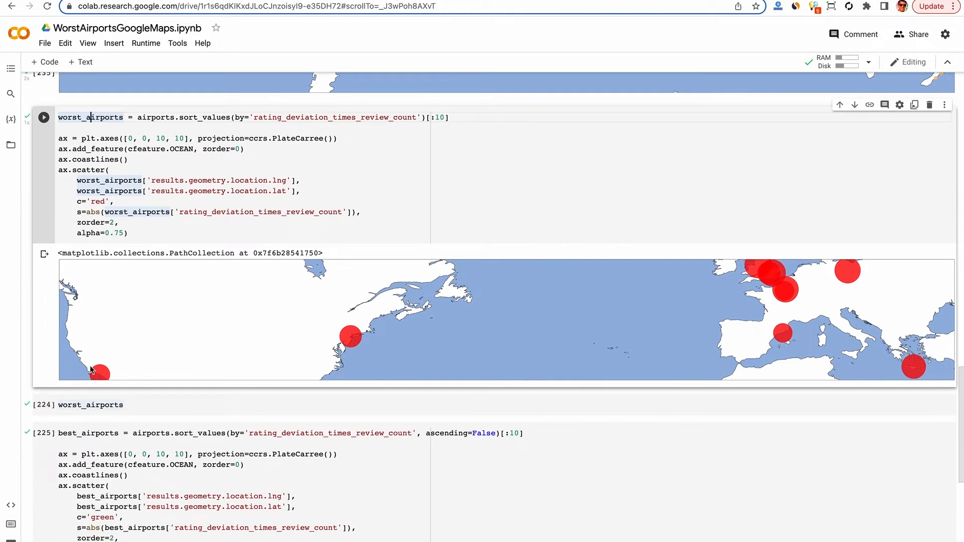
mouse_move(791, 309)
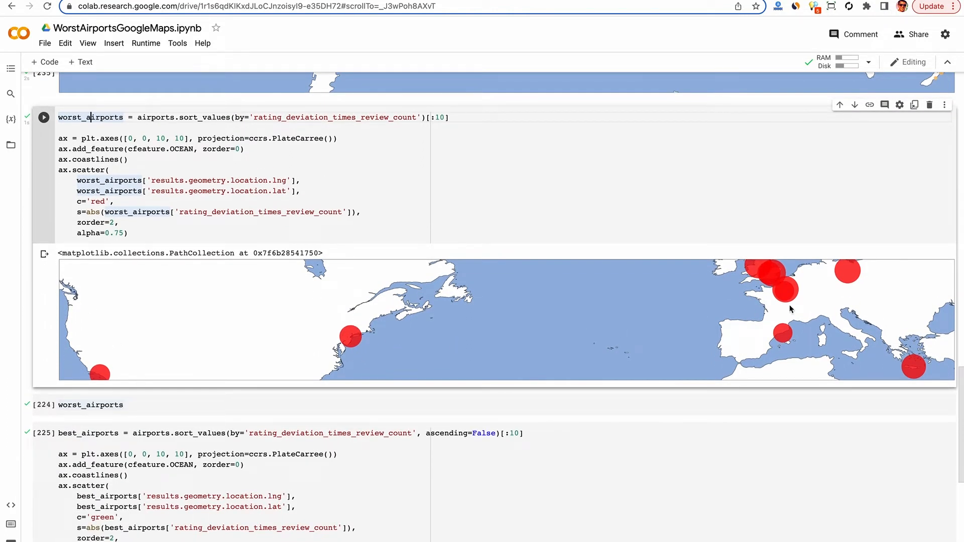
mouse_move(744, 293)
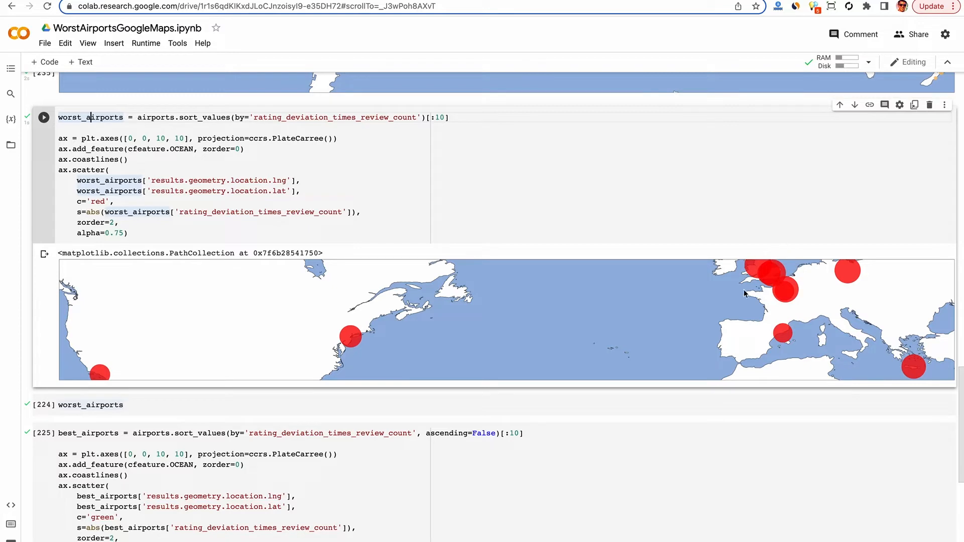
mouse_move(816, 359)
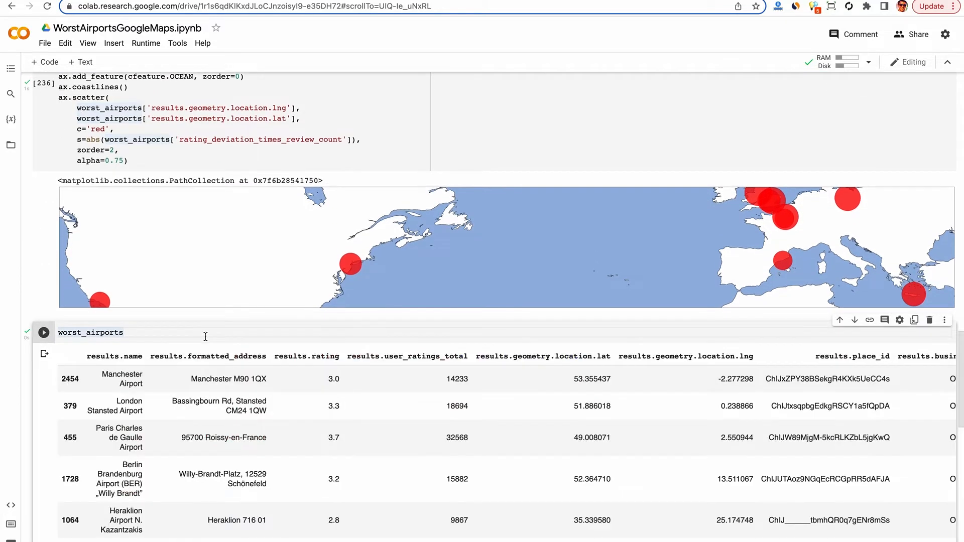
Open Manchester Airport's Google reviews and filter them to 'embarrassment' mentions.
scroll("down", 3)
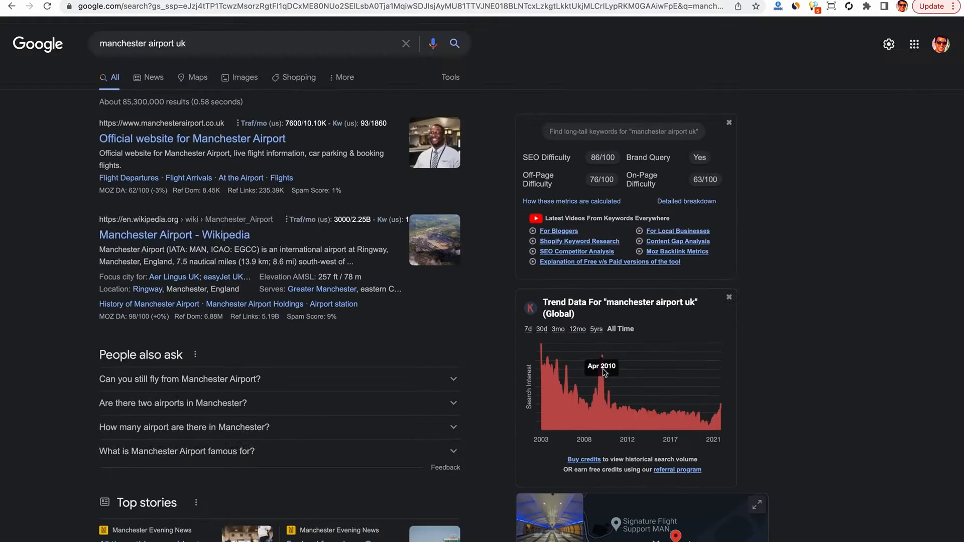
scroll("down", 3)
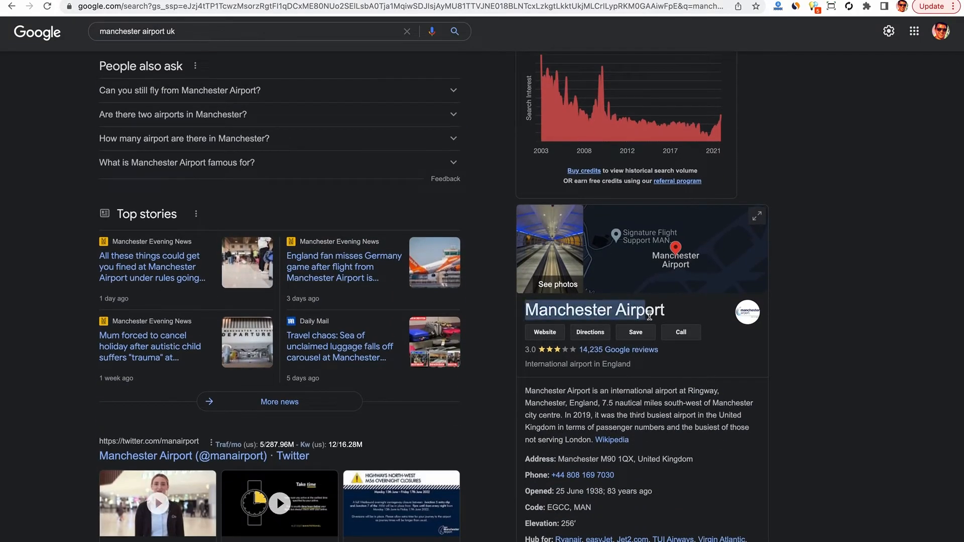
mouse_move(621, 352)
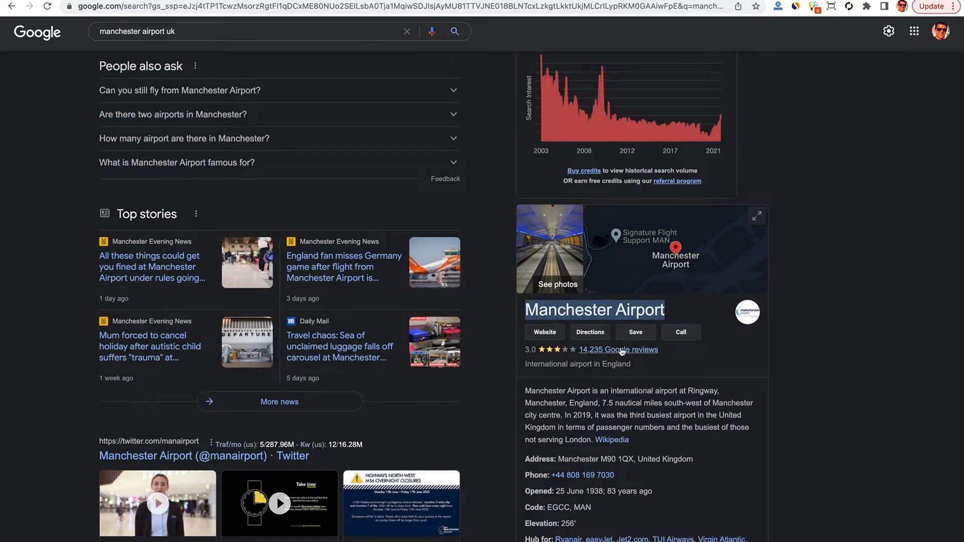
left_click(619, 349)
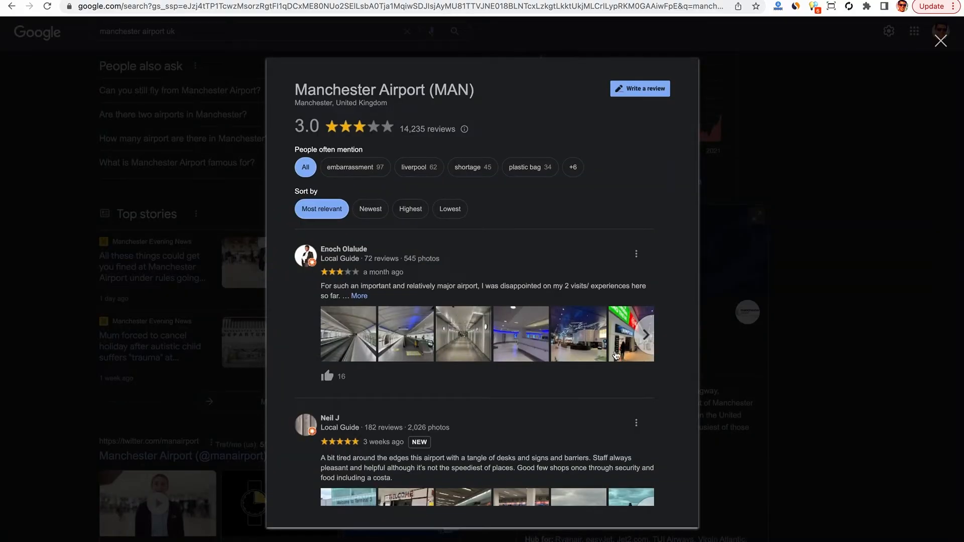
mouse_move(417, 143)
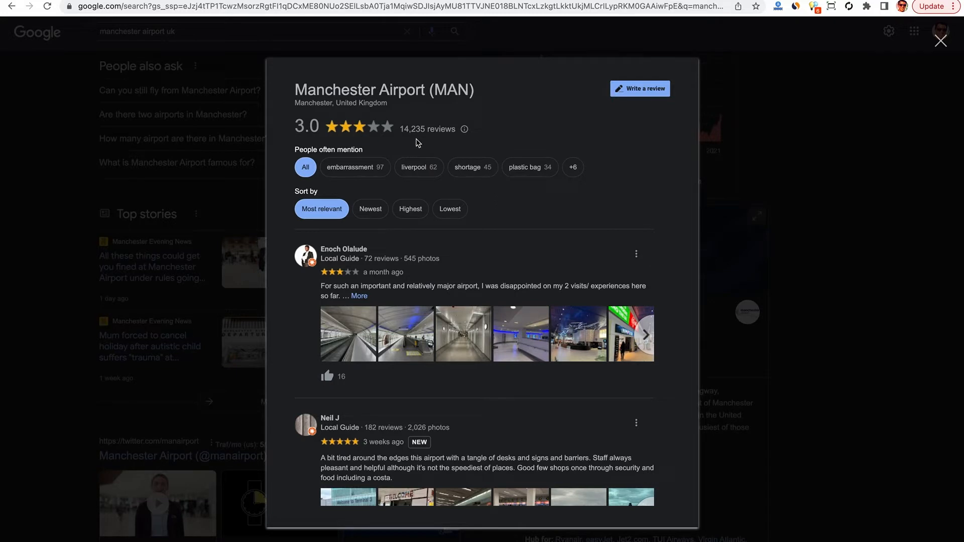
left_click(355, 167)
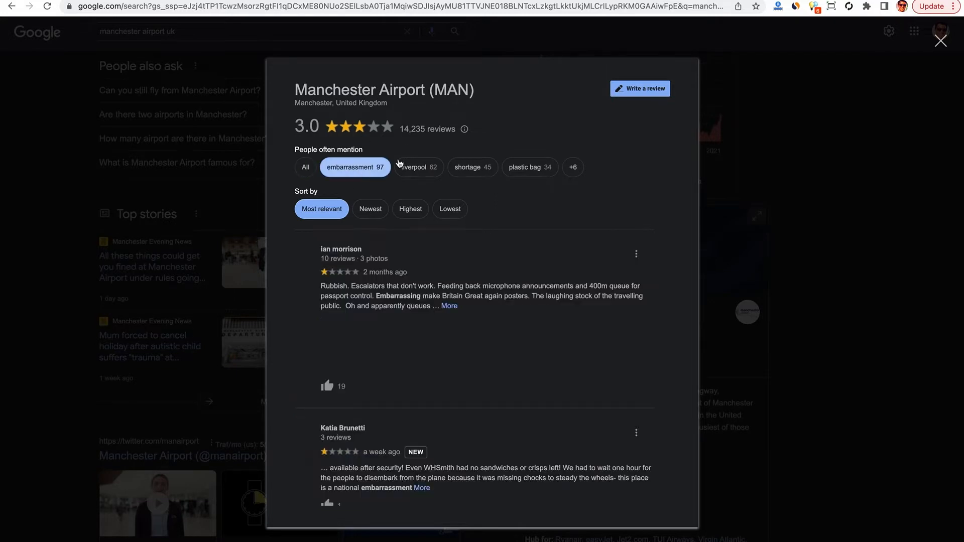
left_click(449, 306)
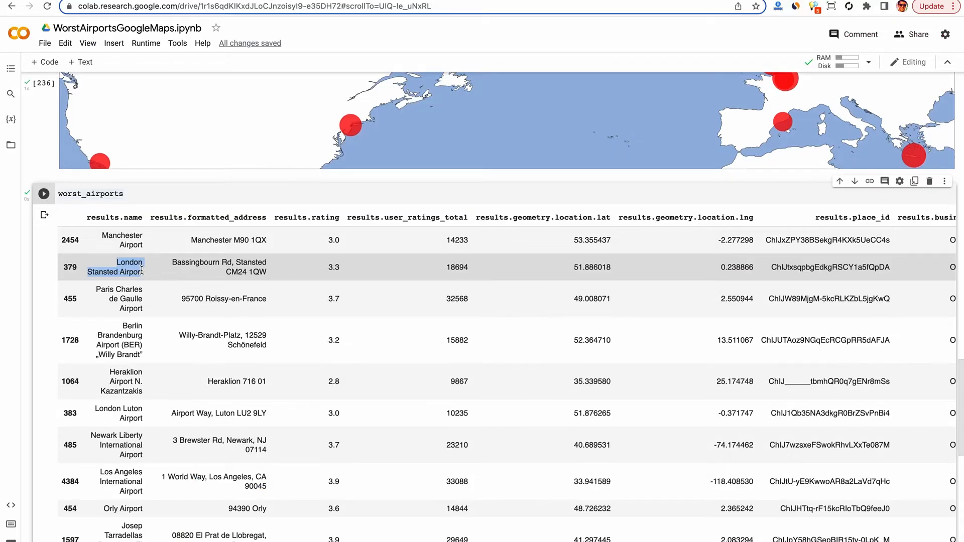
mouse_move(145, 275)
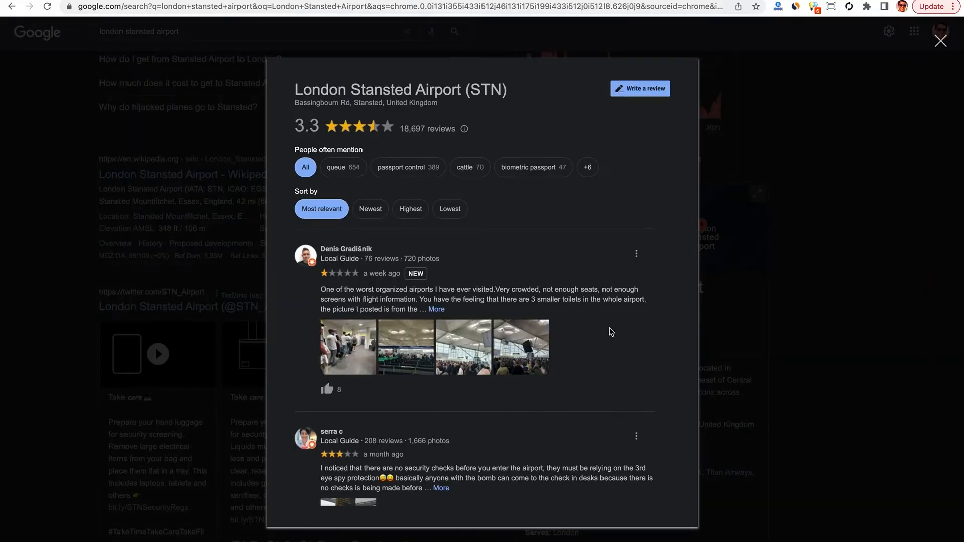
Filter Stansted Airport's Google reviews to 'queue' mentions and browse them.
left_click(343, 168)
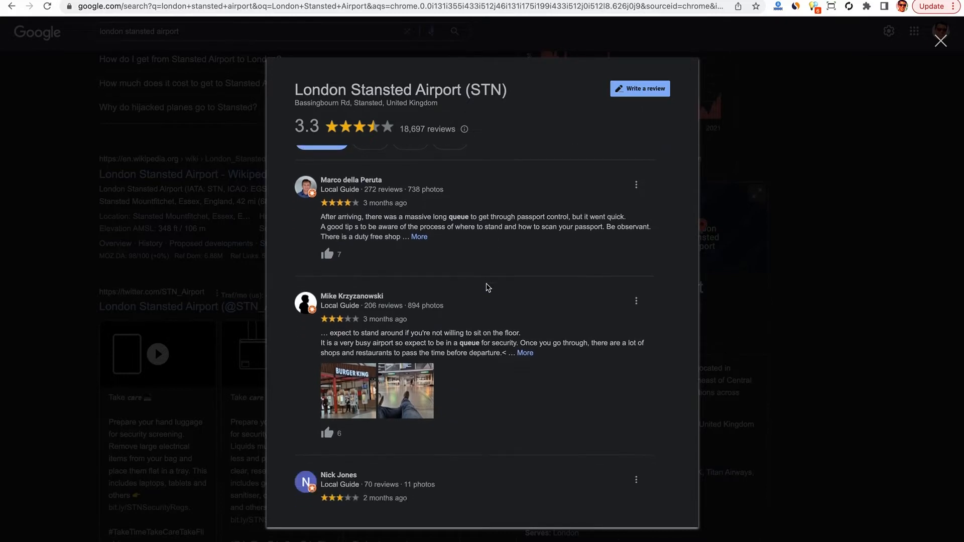
scroll("down", 3)
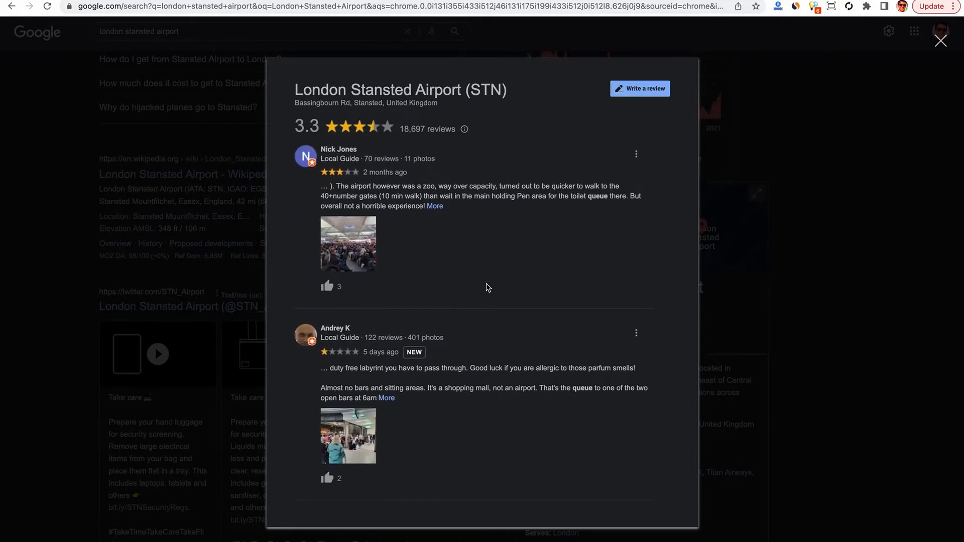
left_click(348, 244)
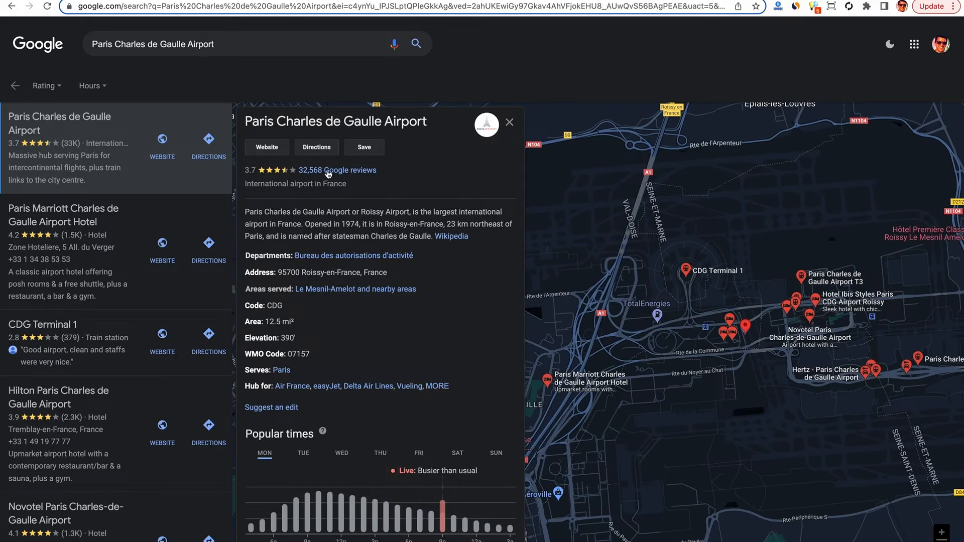
Open Charles de Gaulle's 32,568 Google reviews and expand the one-star 'Horrible airport' review.
left_click(350, 170)
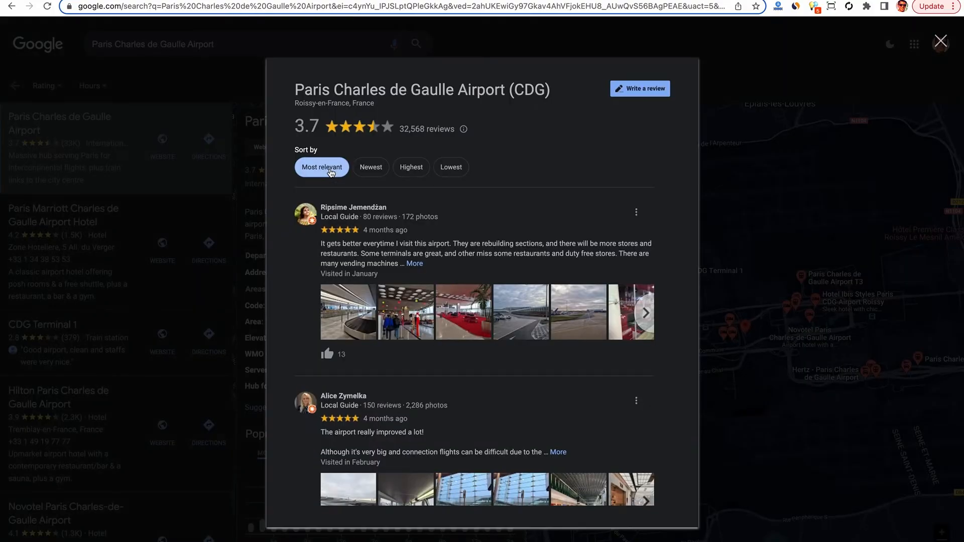
mouse_move(326, 127)
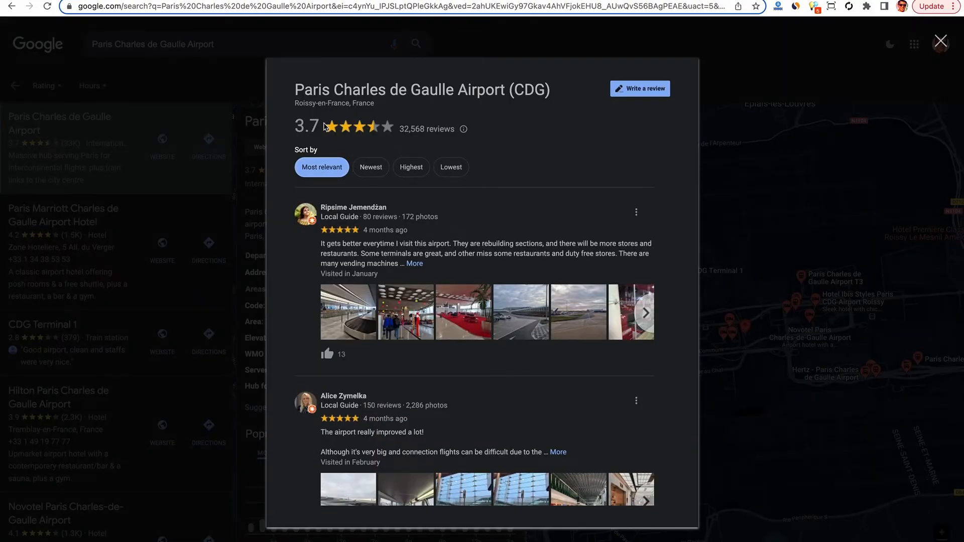
mouse_move(355, 247)
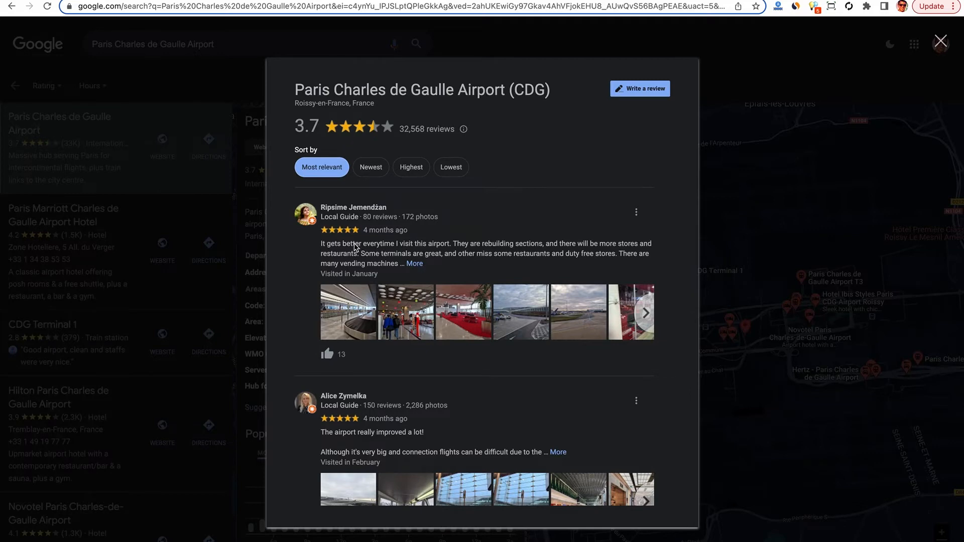
scroll("down", 3)
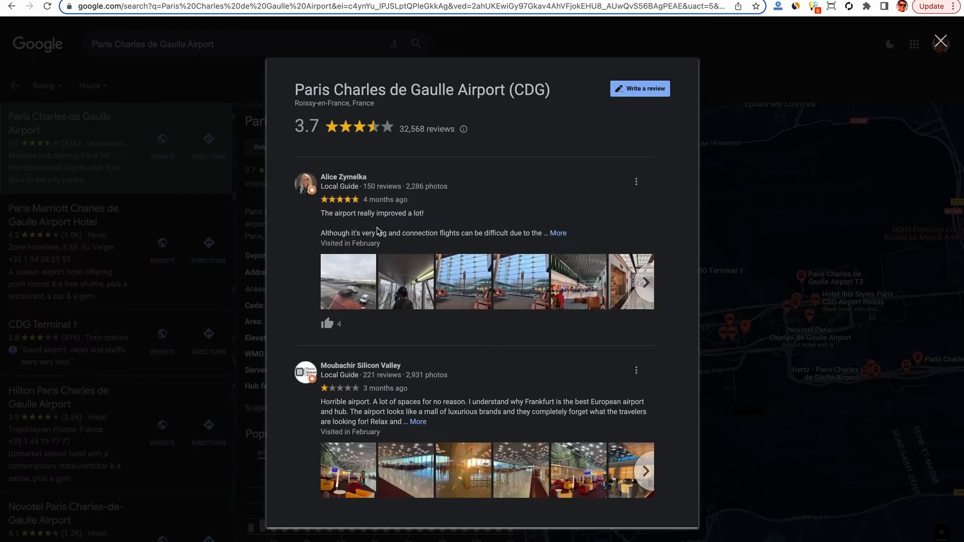
left_click(558, 233)
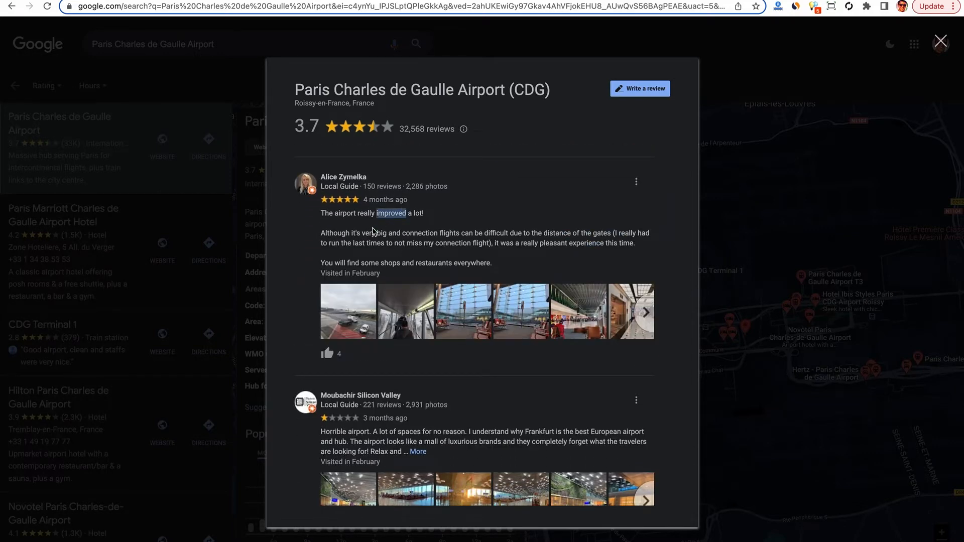
scroll("down", 3)
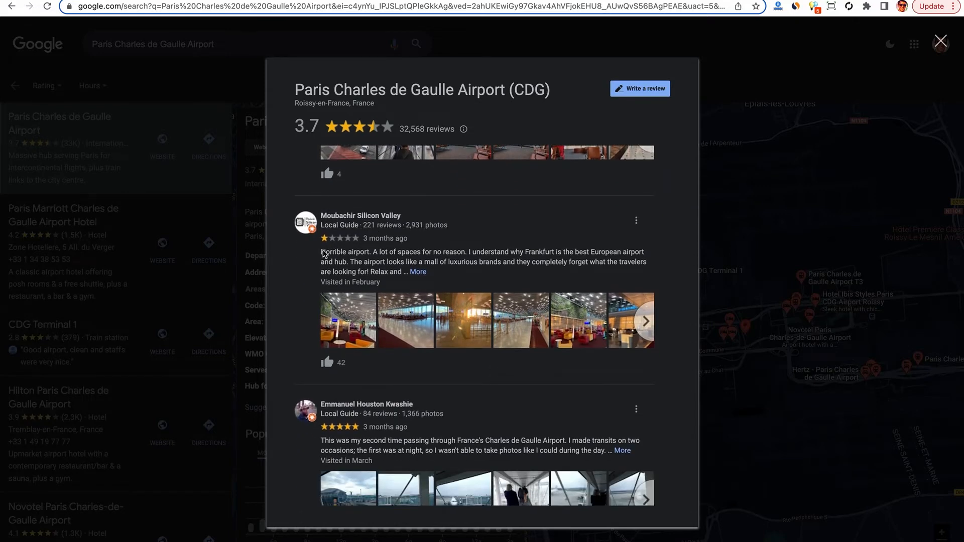
double_click(334, 252)
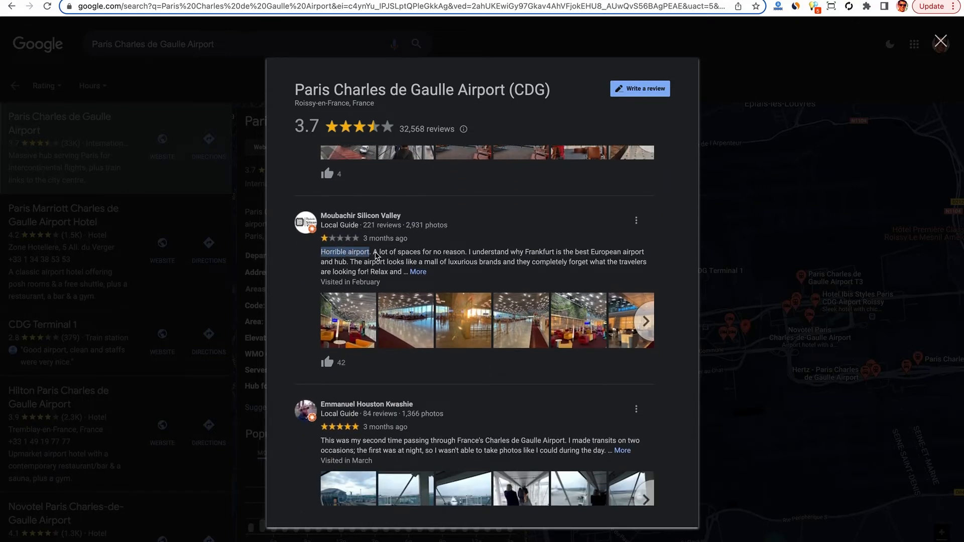
left_click(418, 272)
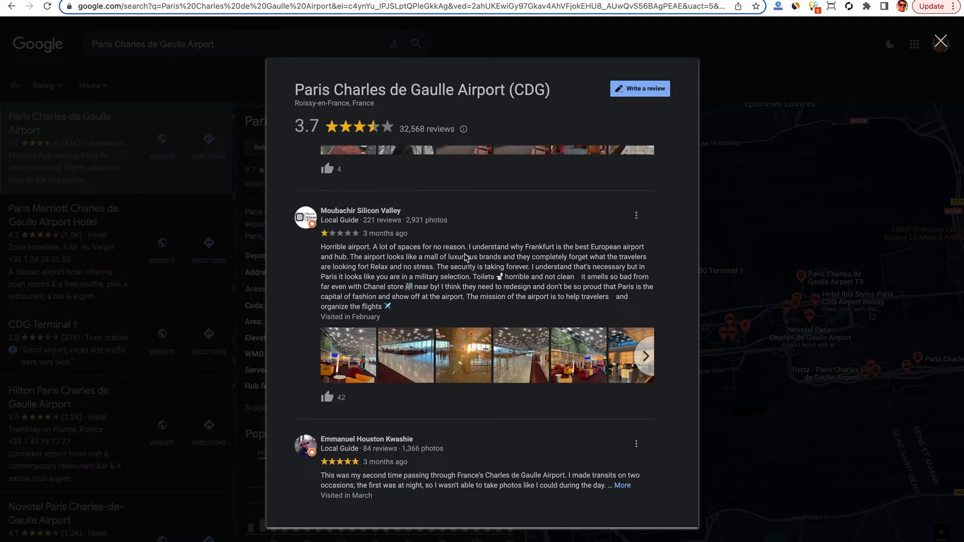
scroll("down", 3)
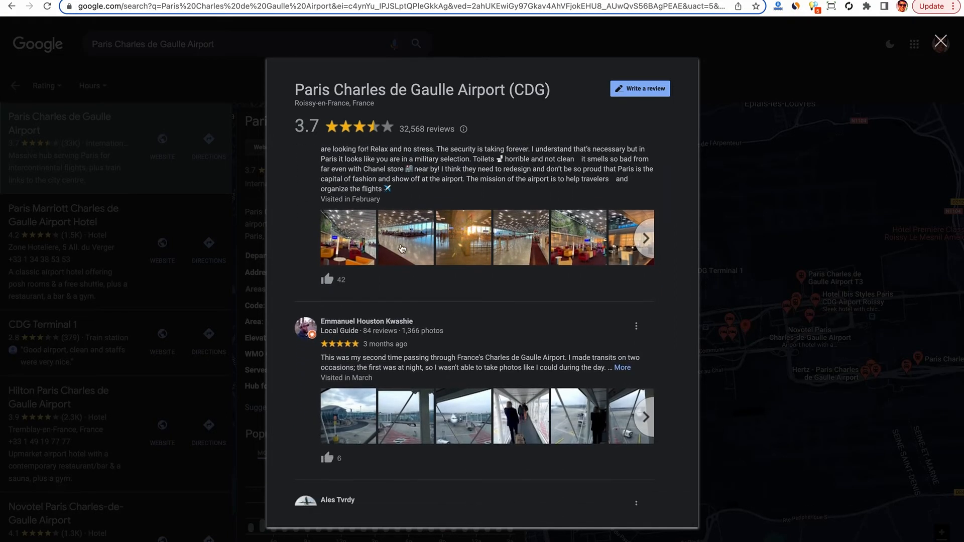
left_click(404, 237)
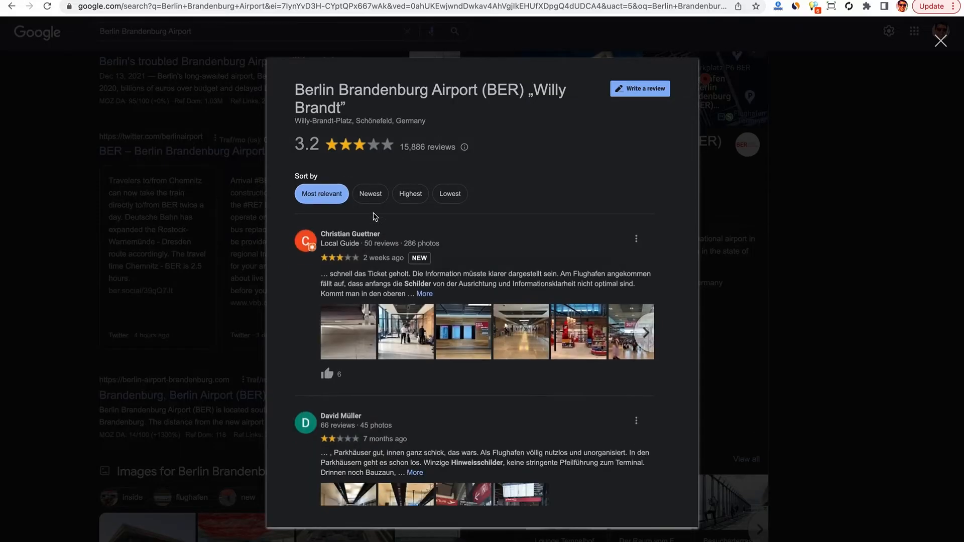
Scroll Berlin Brandenburg's reviews and expand the one-star complaint about signage and an empty airport.
scroll("down", 3)
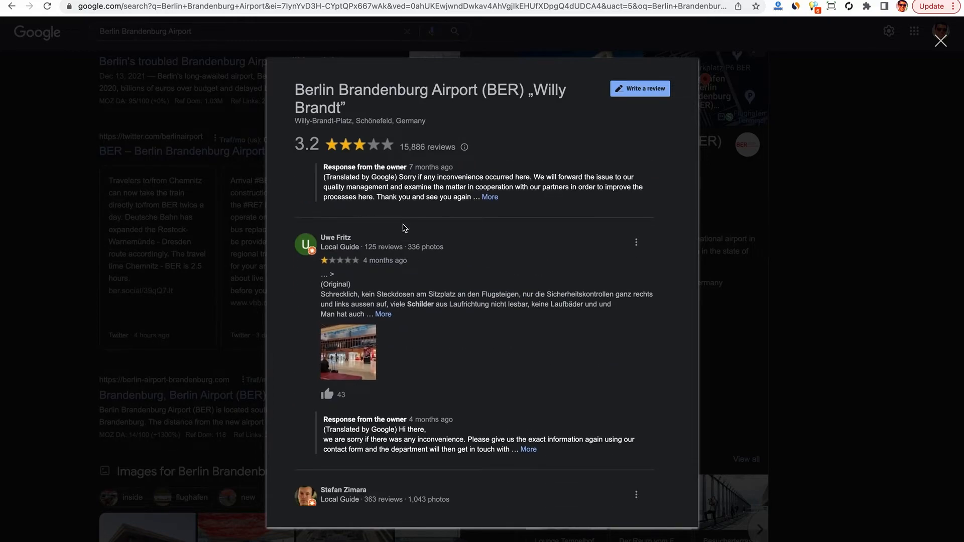
scroll("down", 3)
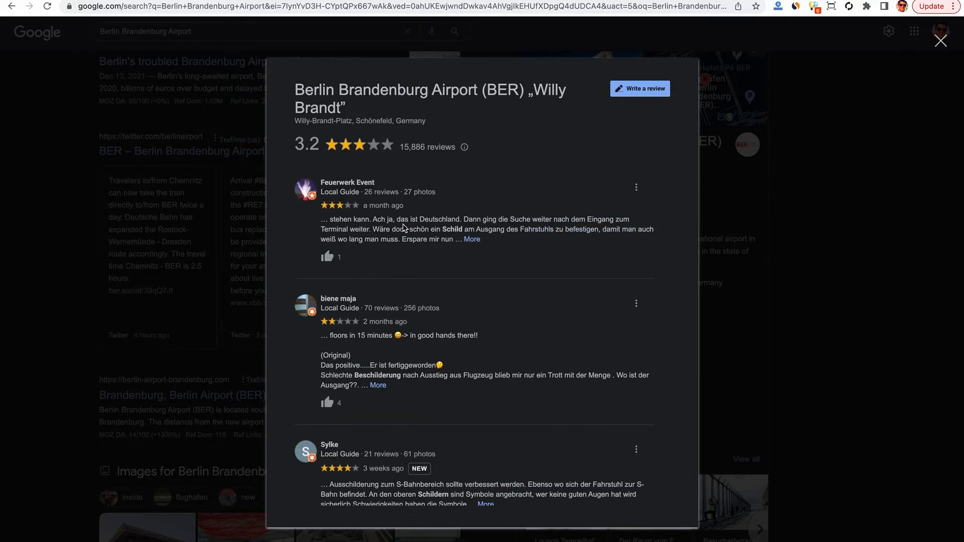
scroll("down", 3)
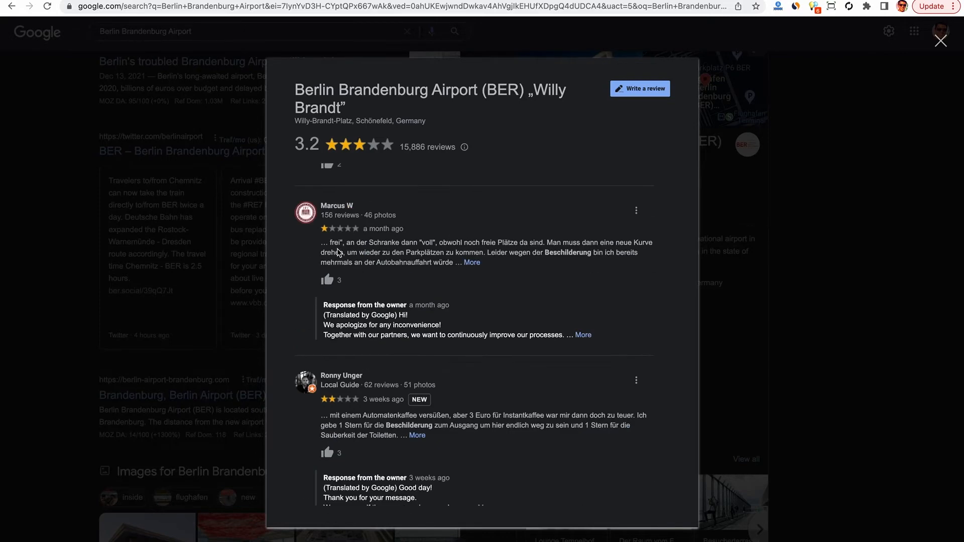
scroll("down", 3)
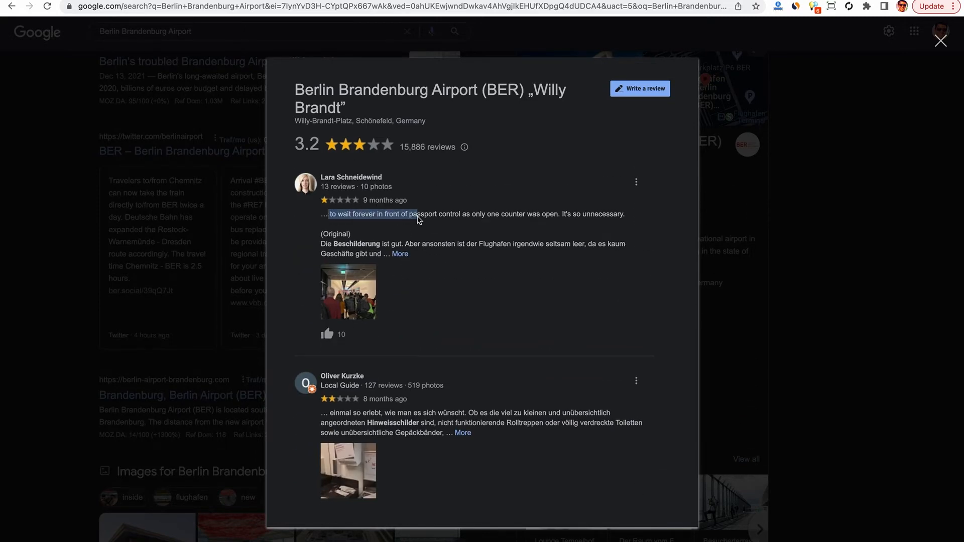
left_click(400, 253)
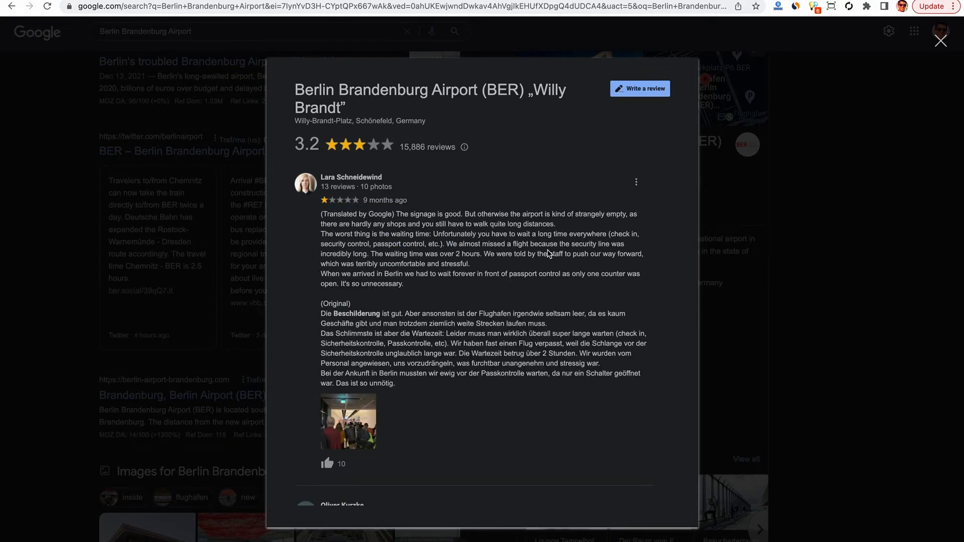
left_click_drag(395, 214, 515, 224)
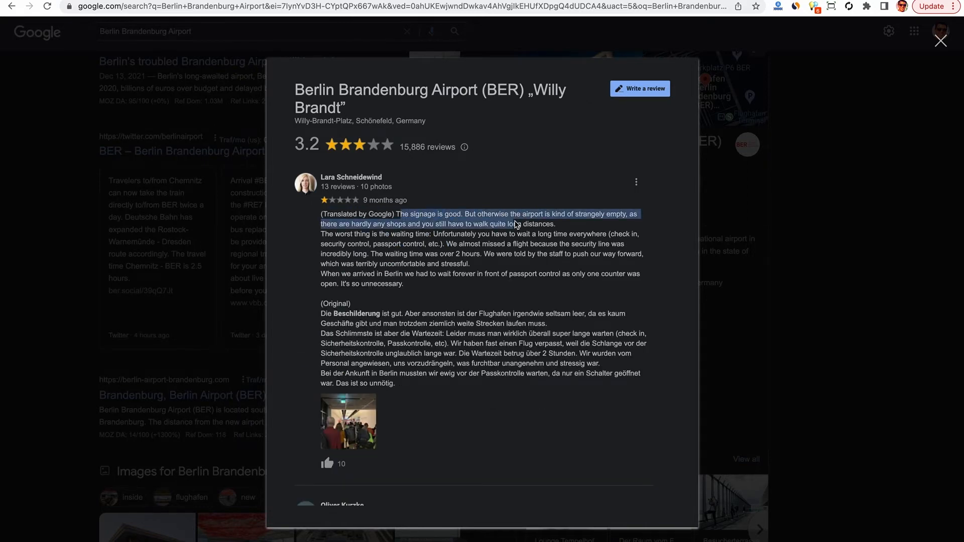
scroll("down", 3)
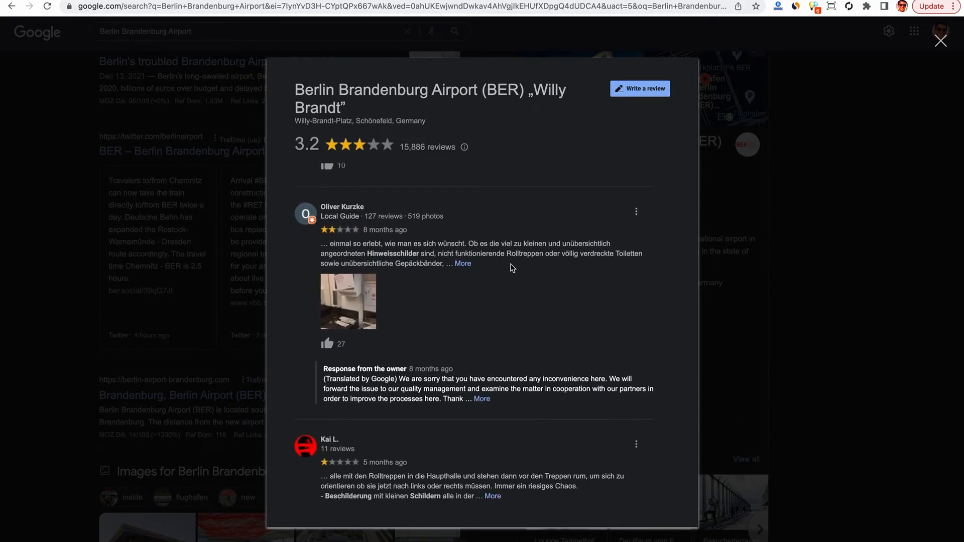
left_click(463, 263)
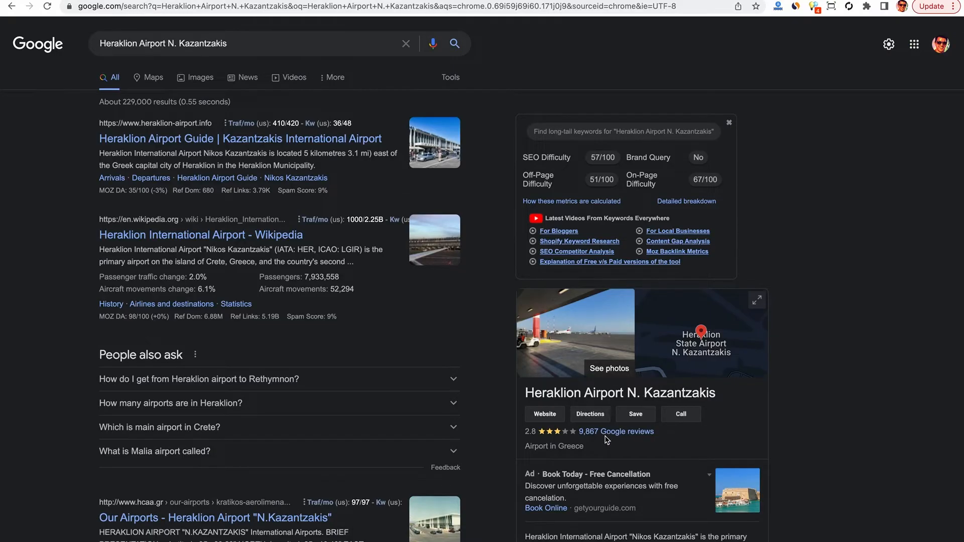
Open Heraklion Airport's Google reviews and filter them by 'disaster', then by 'soap'.
left_click(626, 431)
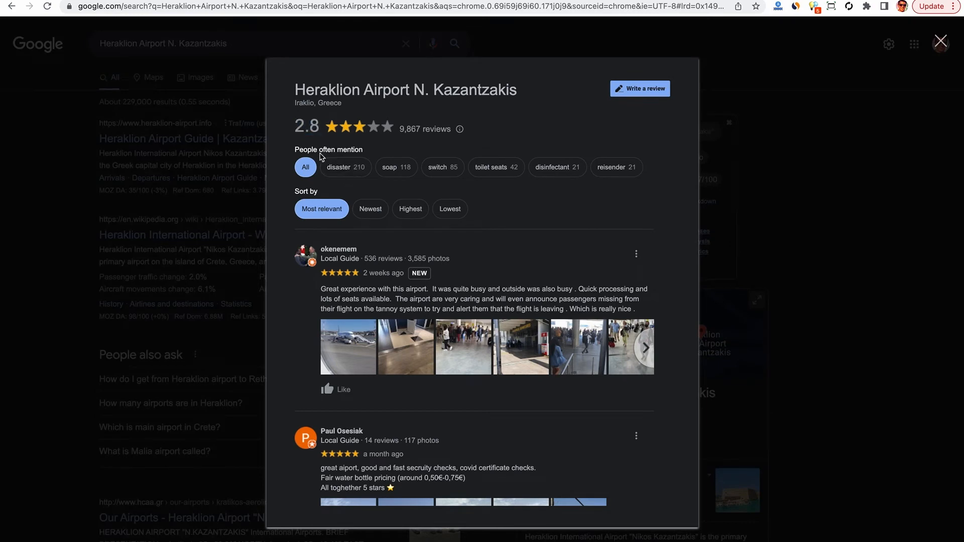
left_click(345, 168)
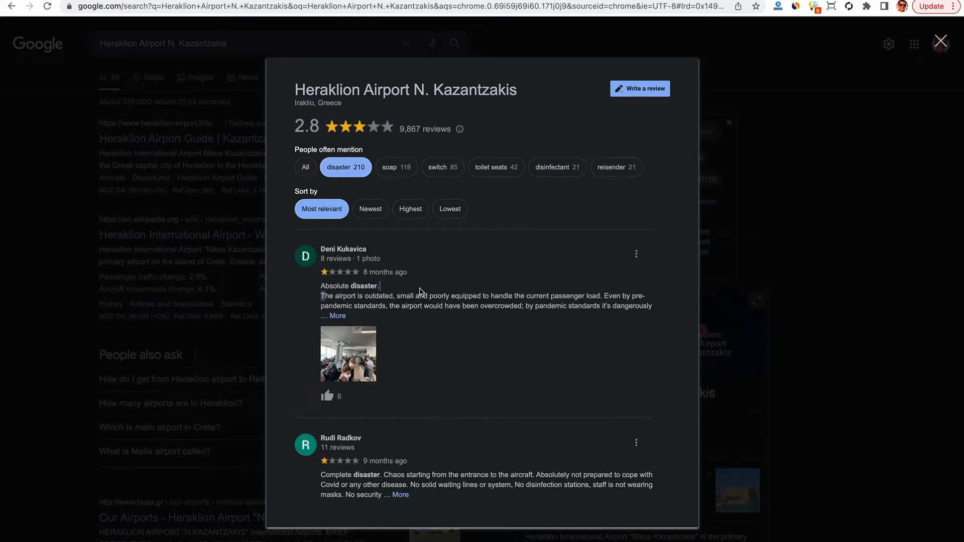
left_click(336, 316)
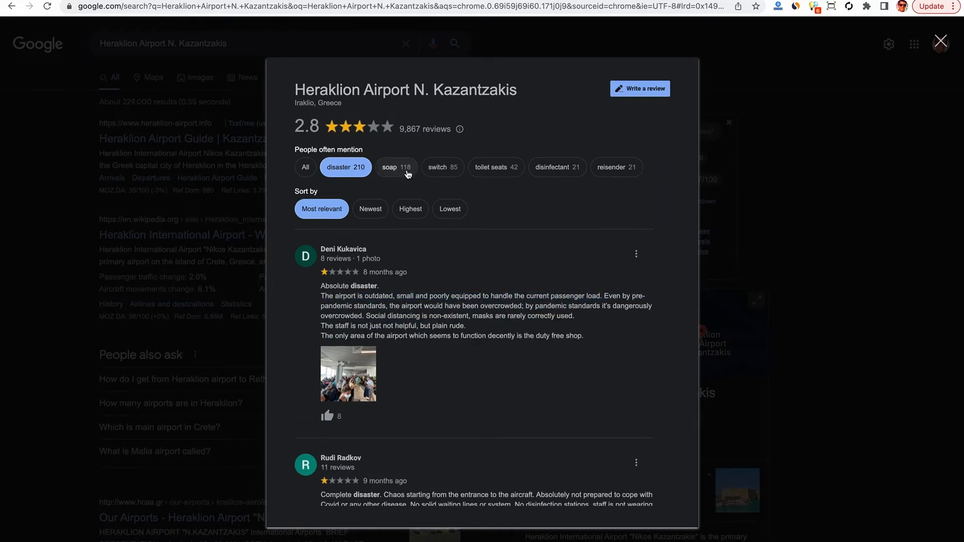
left_click(396, 167)
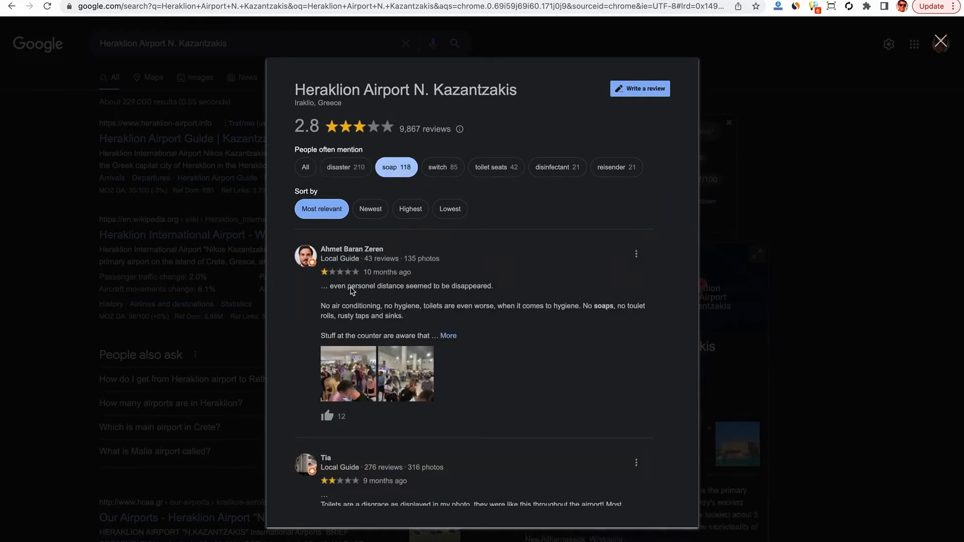
left_click(449, 336)
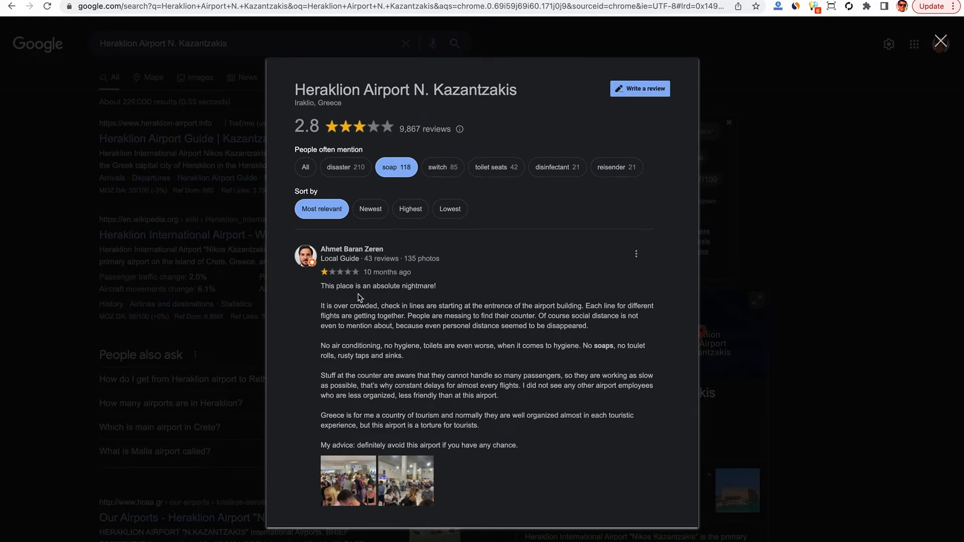
scroll("down", 3)
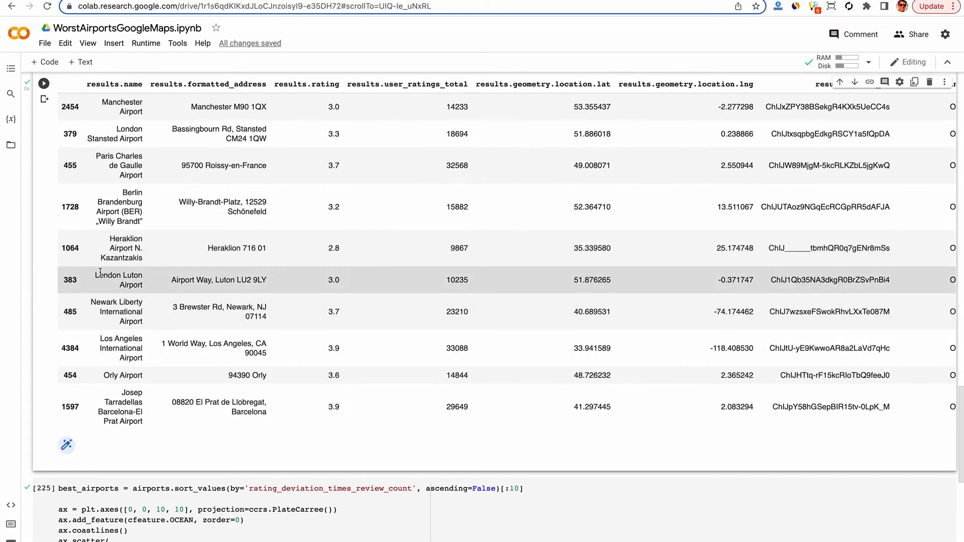
double_click(118, 275)
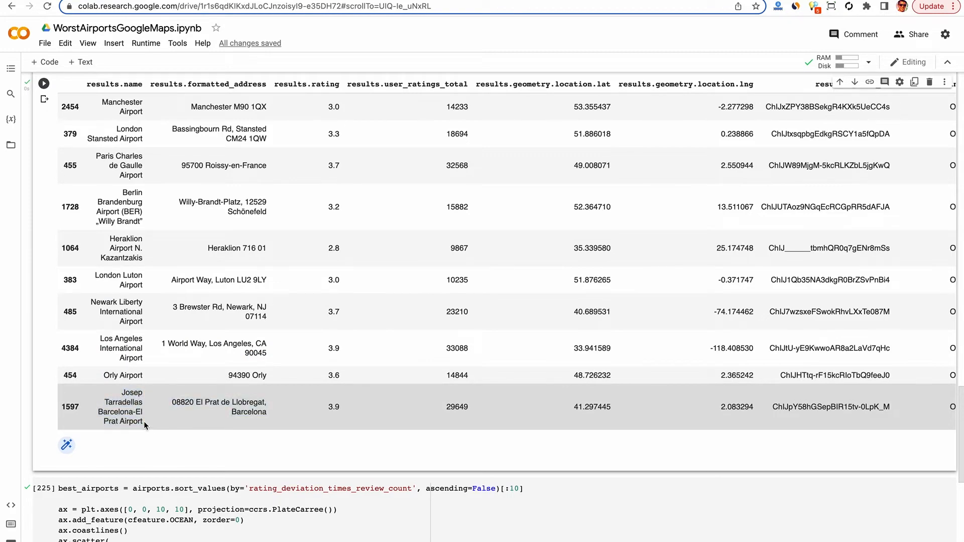
scroll("down", 3)
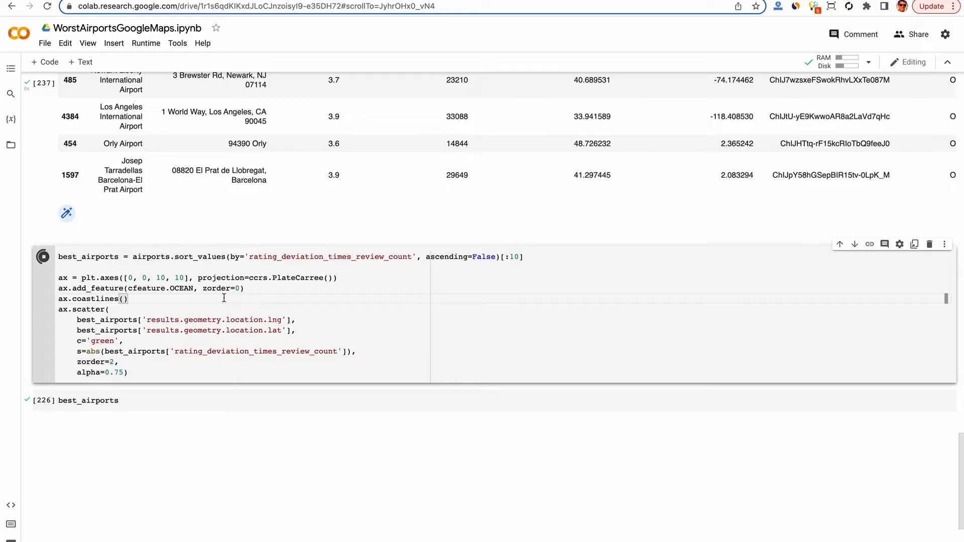
Run the best_airports cell and view its green-circle world map of the top ten.
left_click(43, 256)
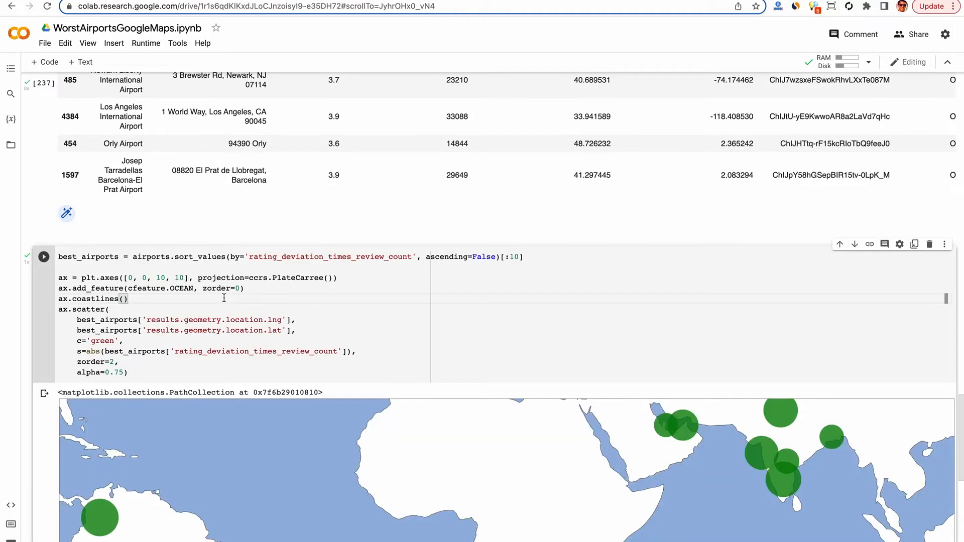
scroll("down", 3)
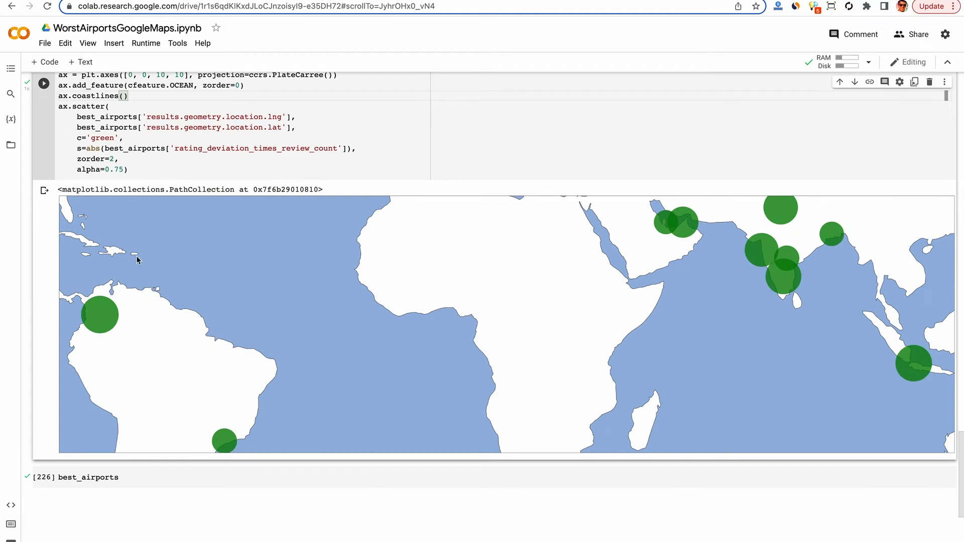
mouse_move(645, 288)
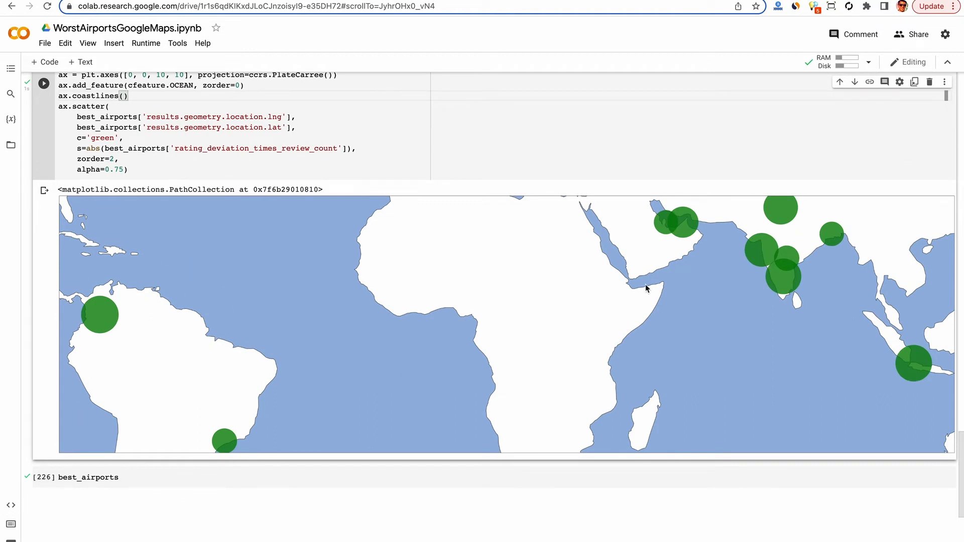
mouse_move(817, 260)
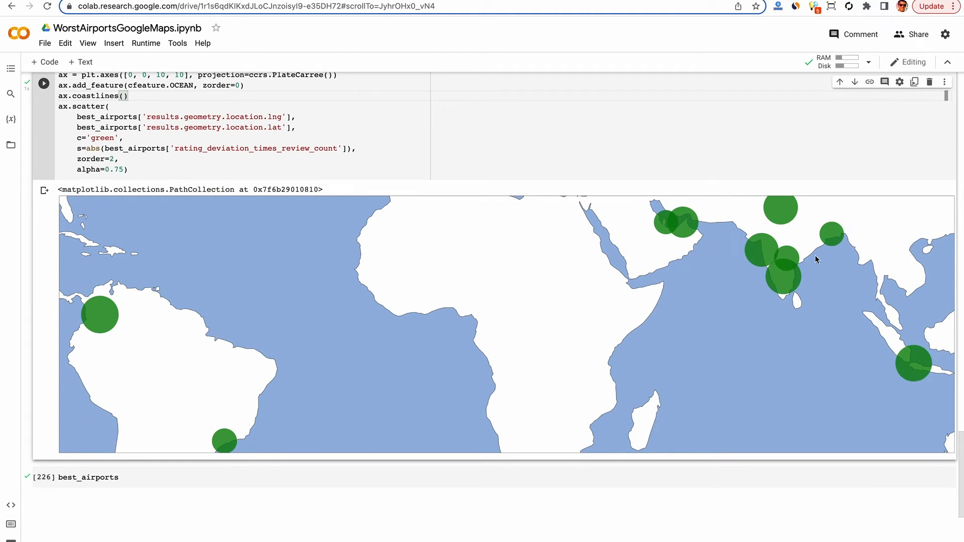
mouse_move(858, 336)
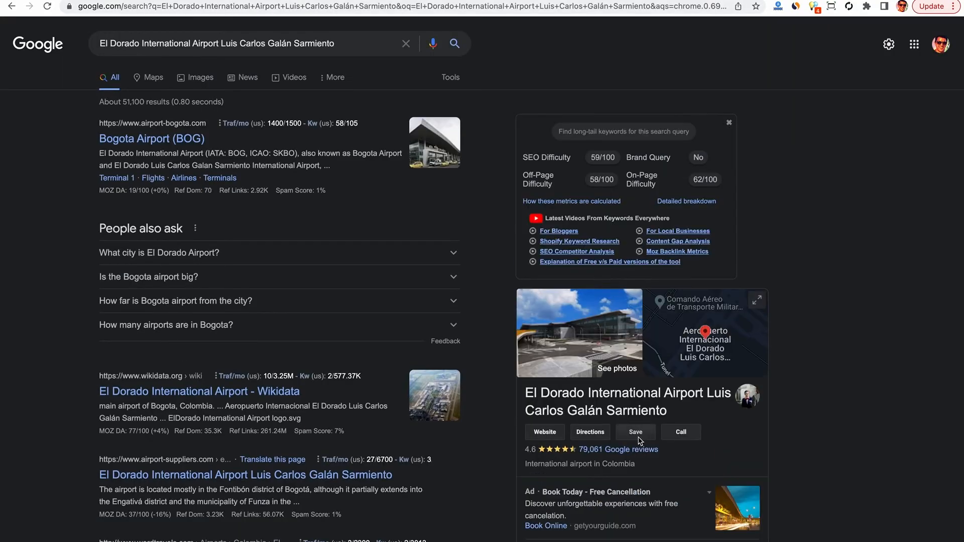
Open El Dorado's 79,061 Google reviews and filter them to 'biosecurity' mentions.
left_click(633, 449)
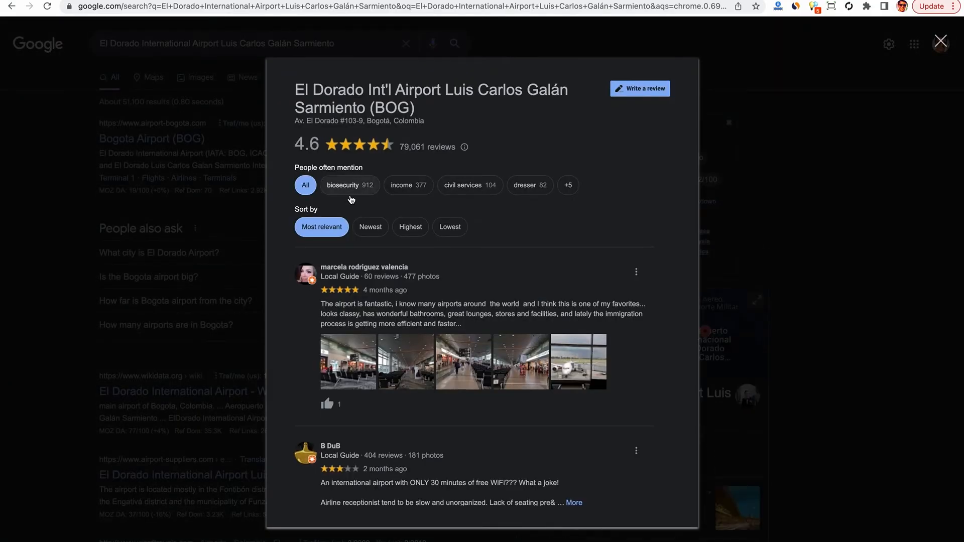
left_click(350, 185)
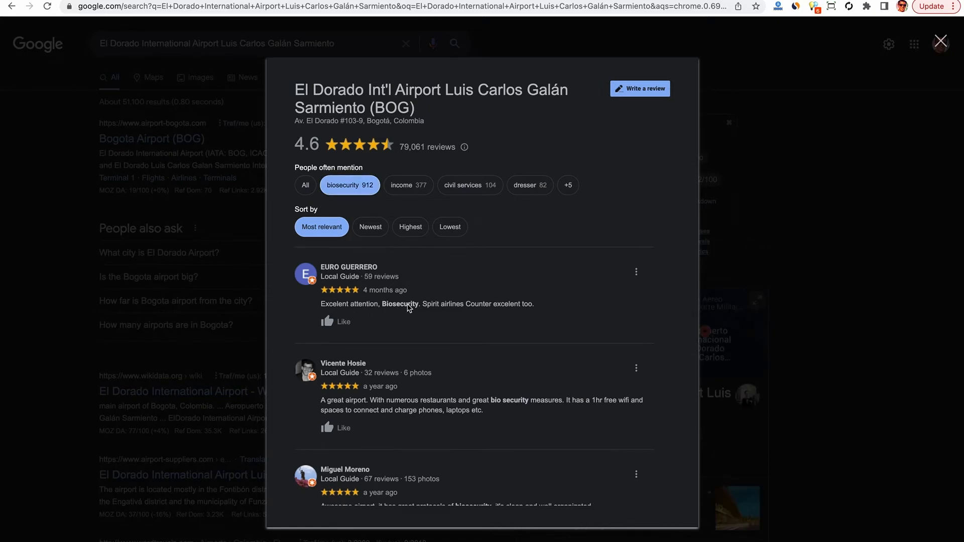
scroll("down", 3)
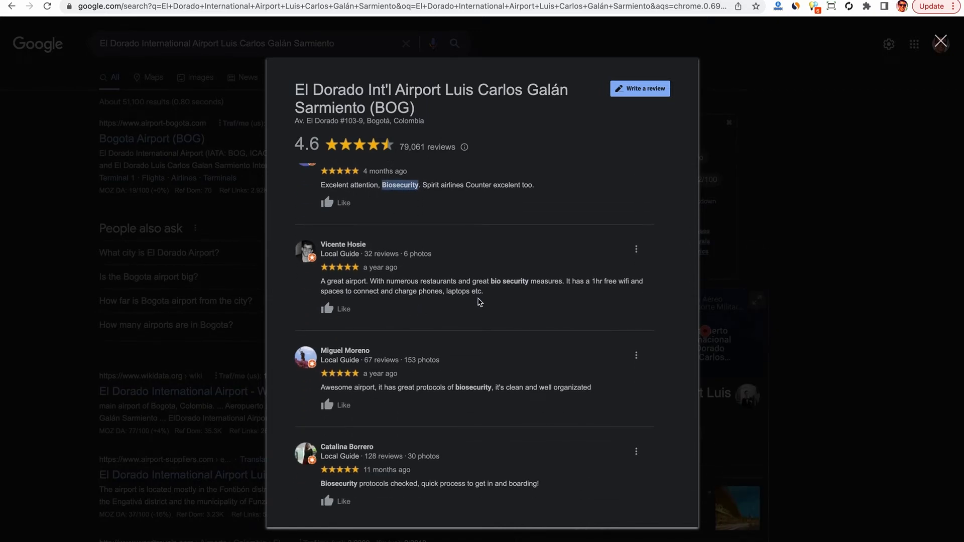
scroll("down", 3)
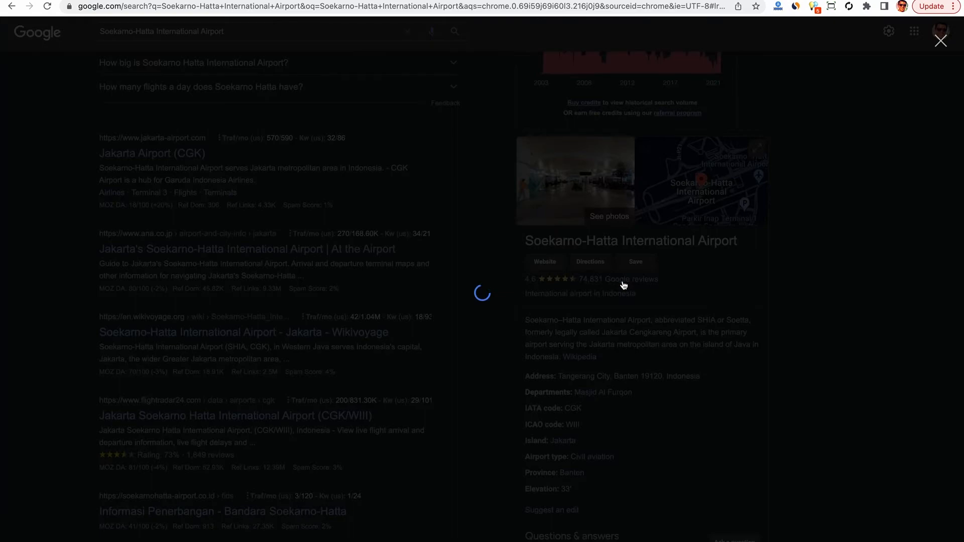
Open Soekarno-Hatta's reviews, then Kempegowda's reviews filtered to 'bus service'.
left_click(626, 279)
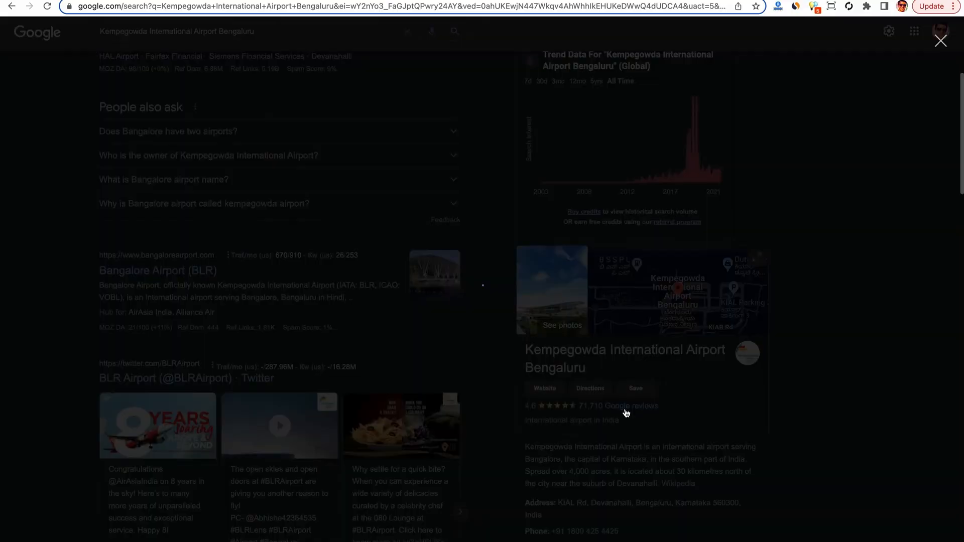
left_click(629, 406)
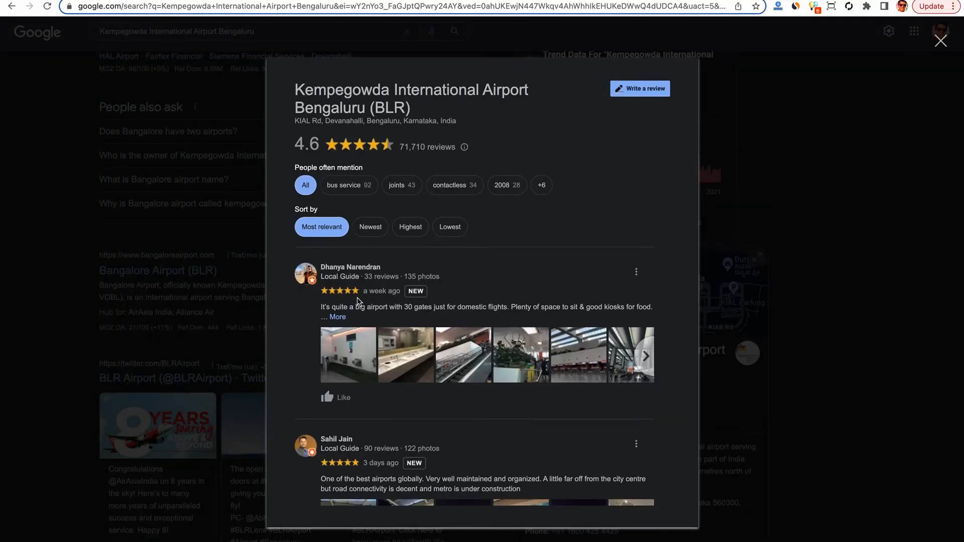
left_click(345, 186)
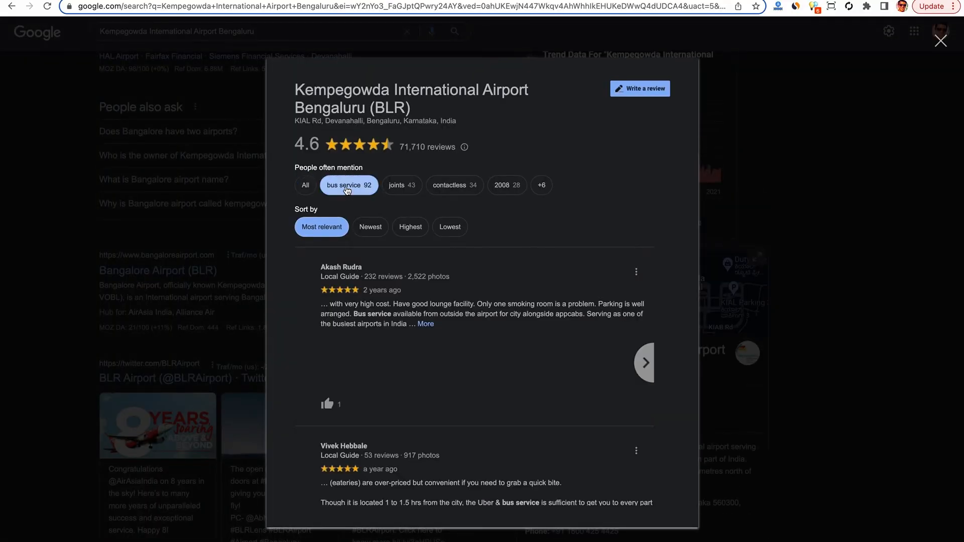
scroll("down", 3)
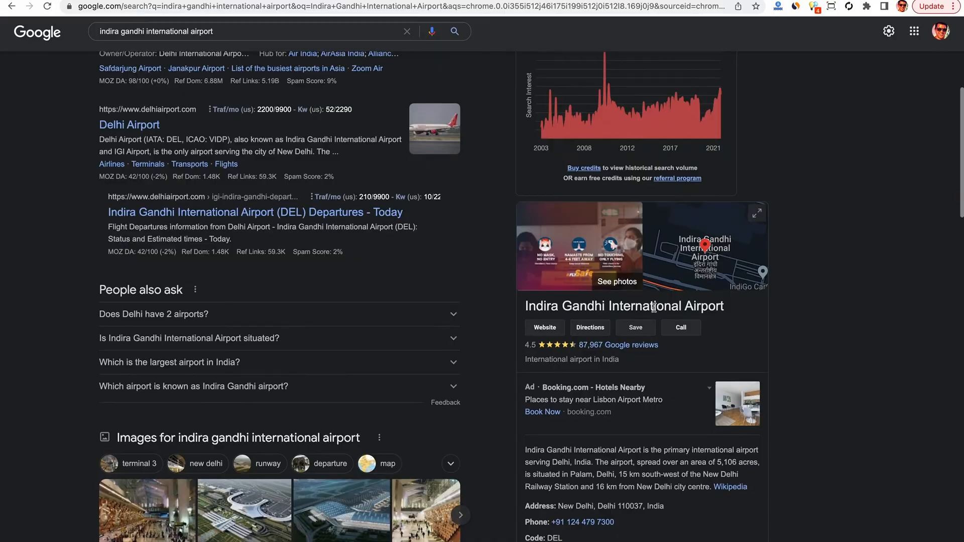
Open Indira Gandhi Airport's 87,967 Google reviews and filter them to '2030' mentions.
left_click(617, 345)
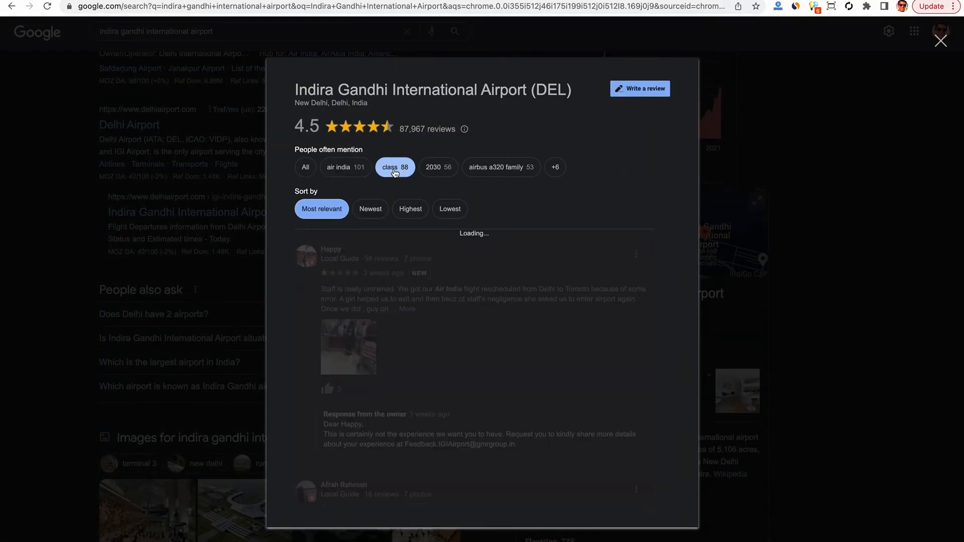
left_click(437, 167)
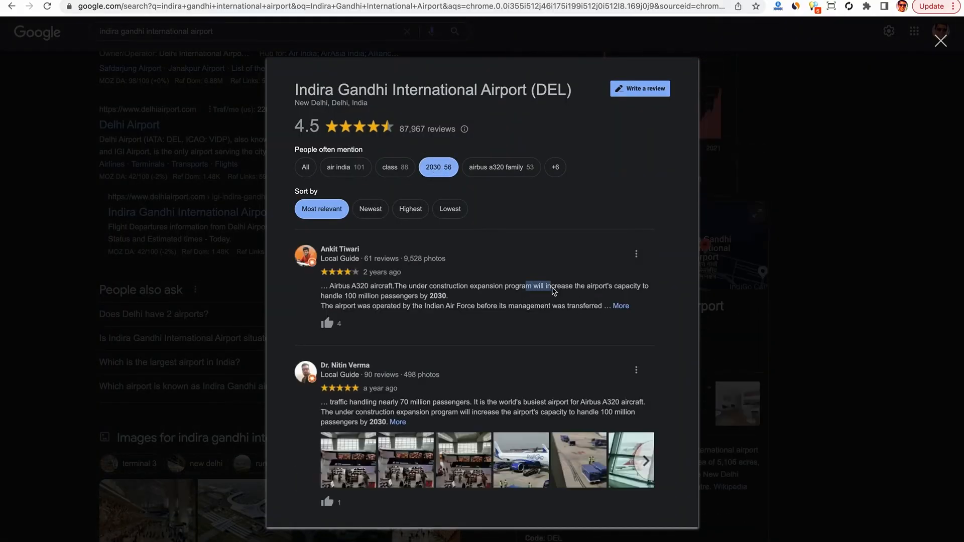
scroll("down", 3)
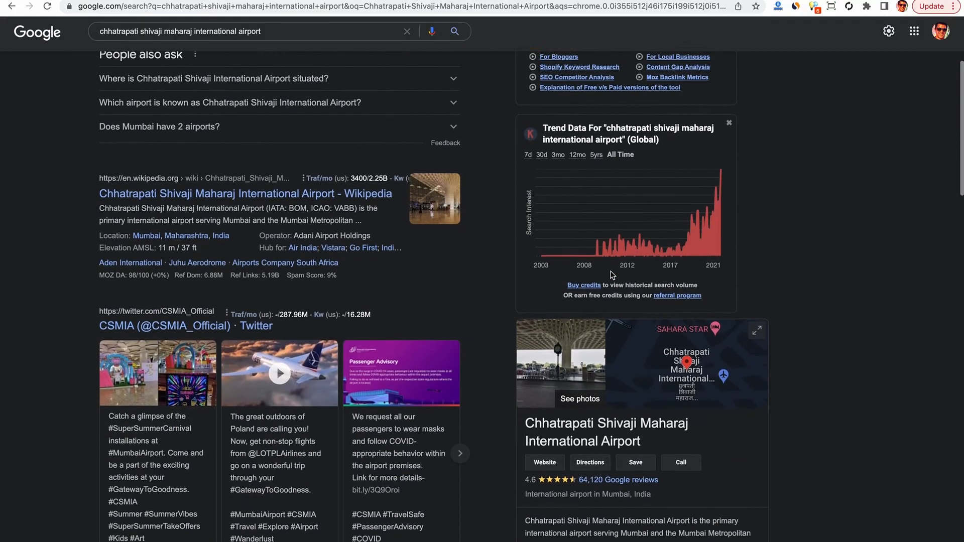
Open Mumbai airport's 64,120 Google reviews and filter them to 'interior' mentions.
left_click(624, 480)
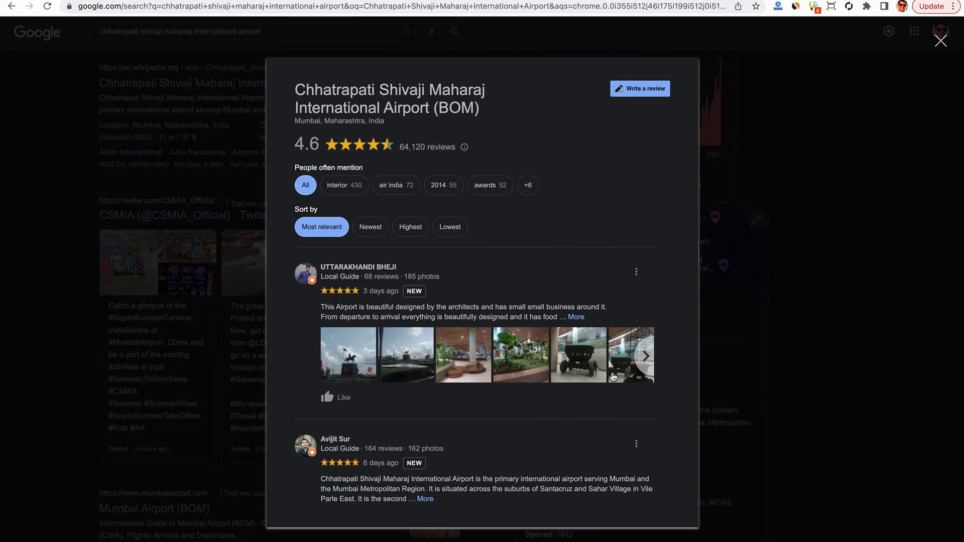
left_click(344, 185)
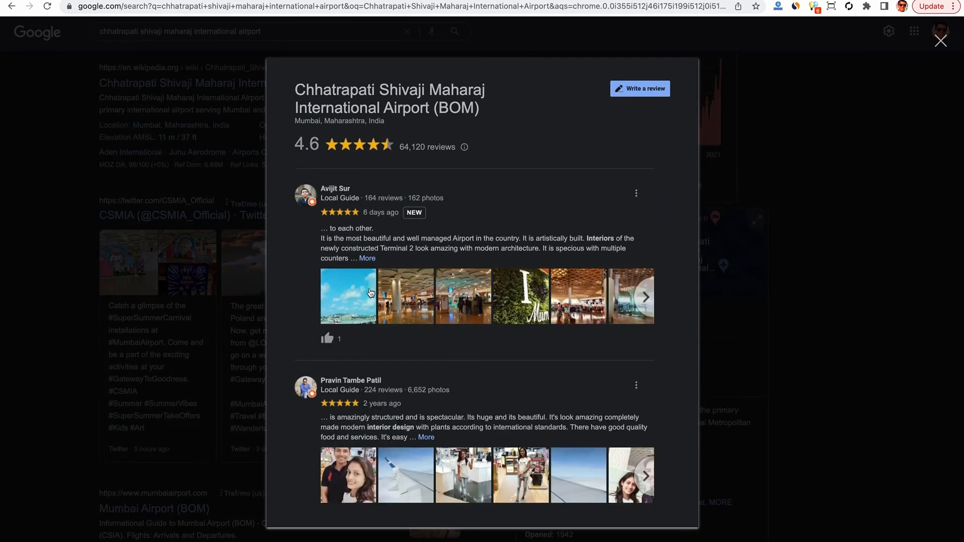
scroll("down", 3)
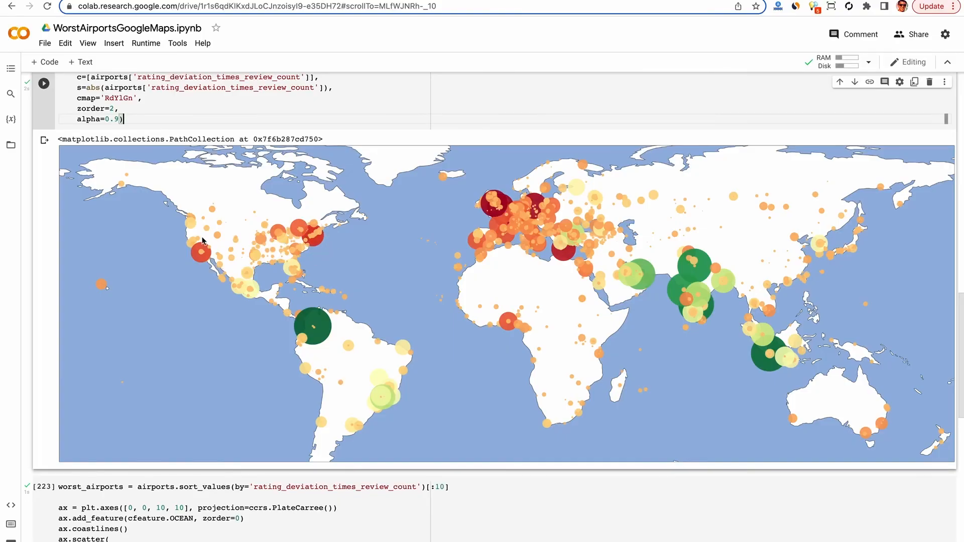
mouse_move(195, 258)
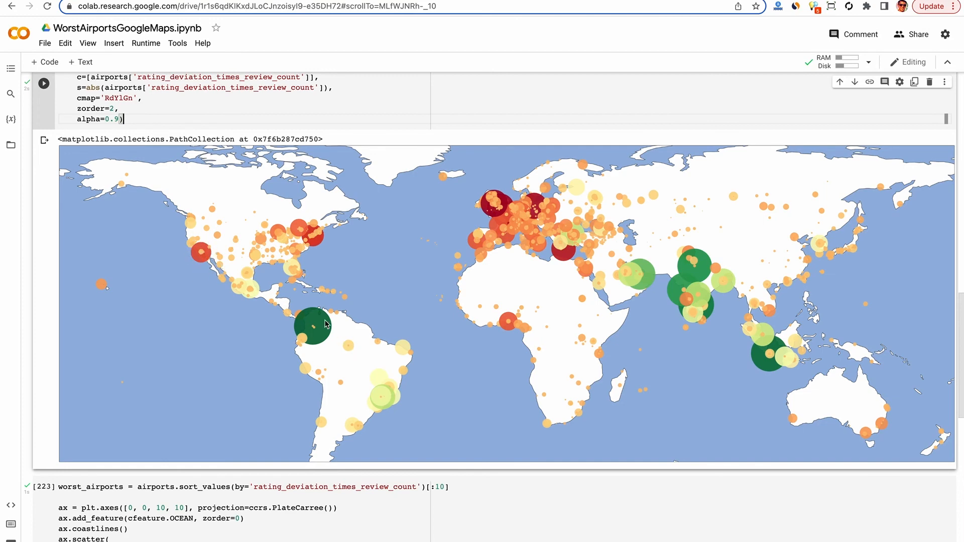
mouse_move(701, 260)
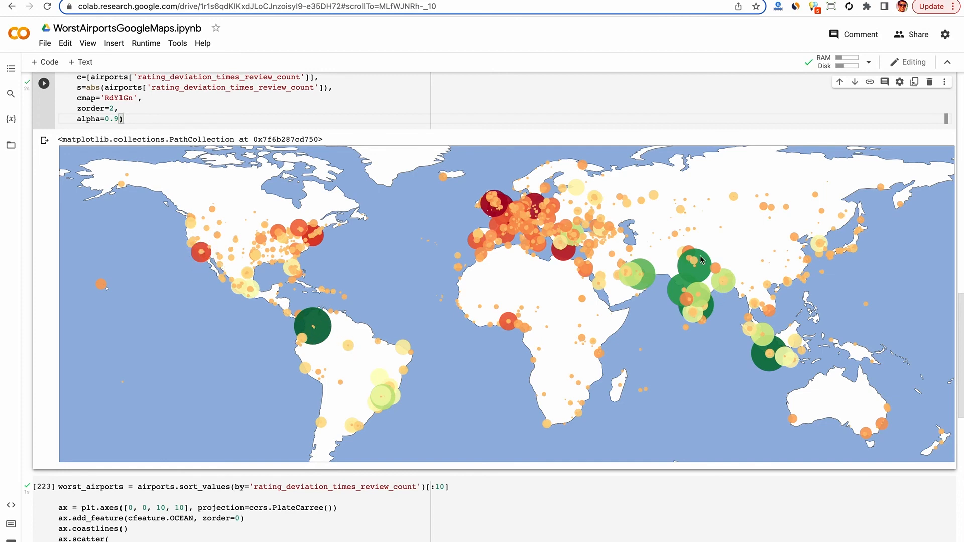
mouse_move(719, 301)
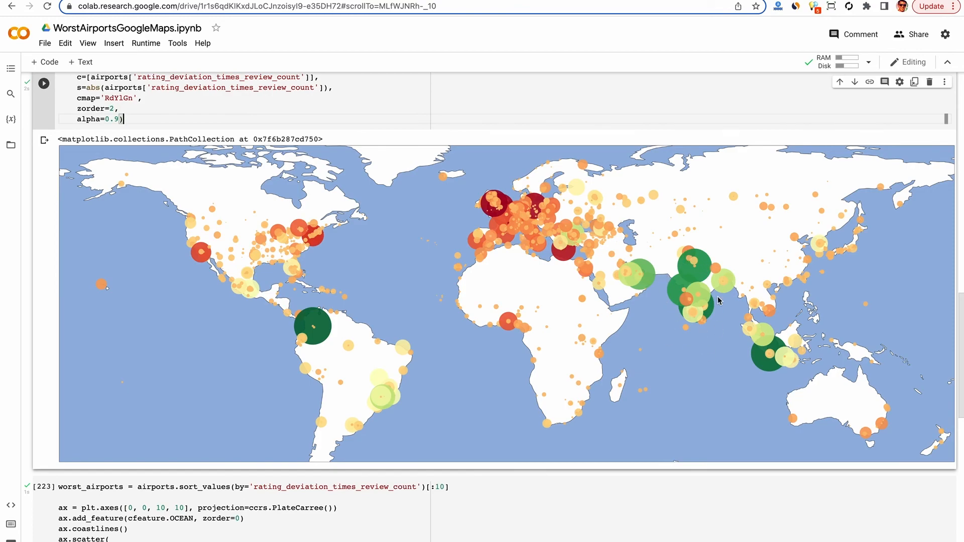